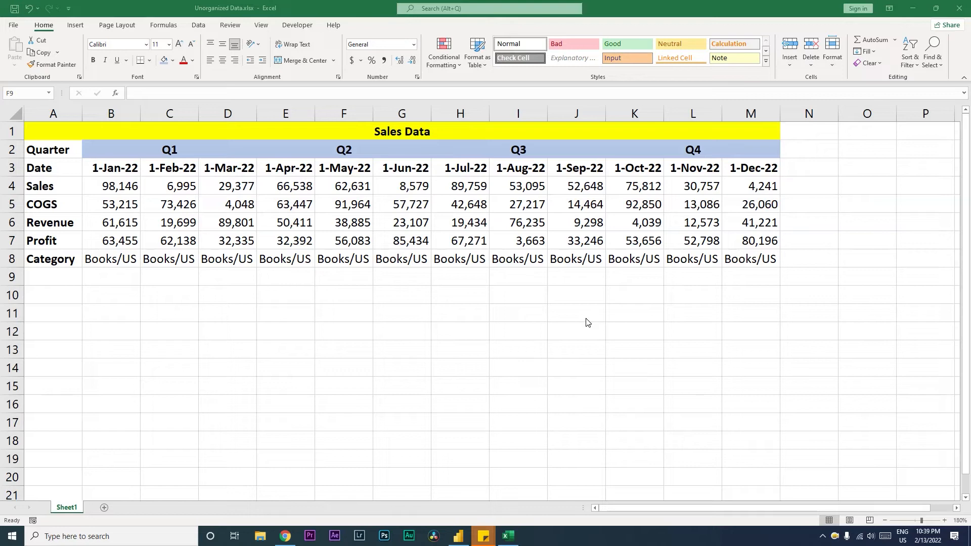
mouse_move(509, 233)
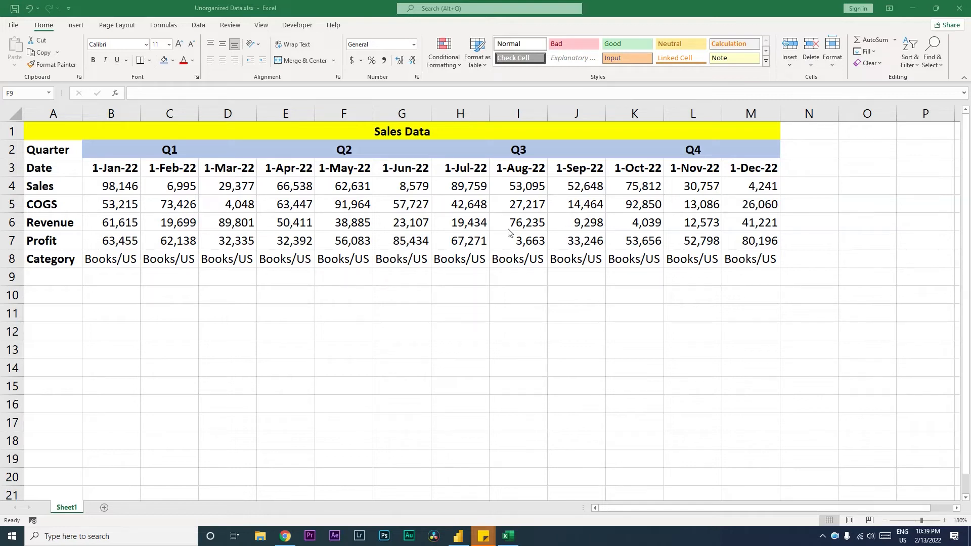
mouse_move(454, 198)
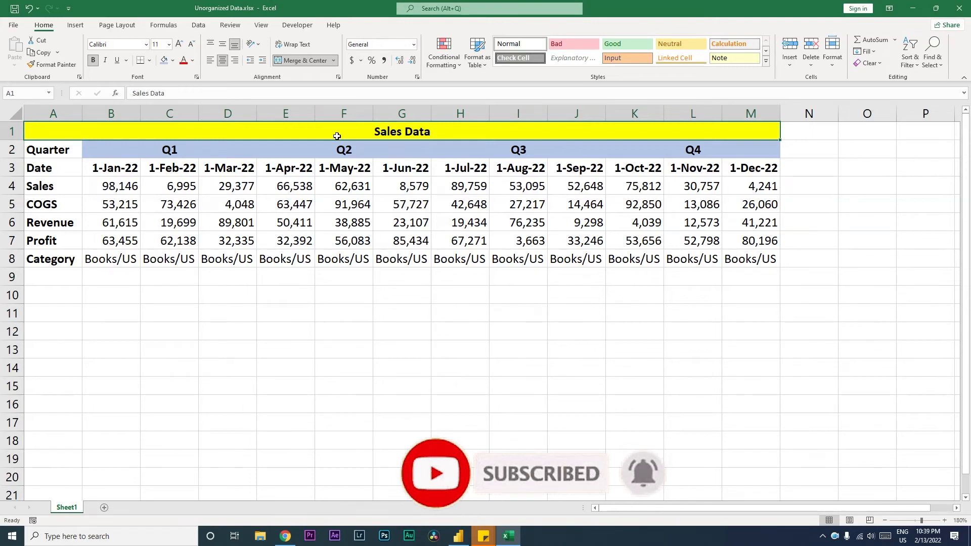
Step: Paste the column A metric labels transposed across row 10, starting at B10
left_click(169, 150)
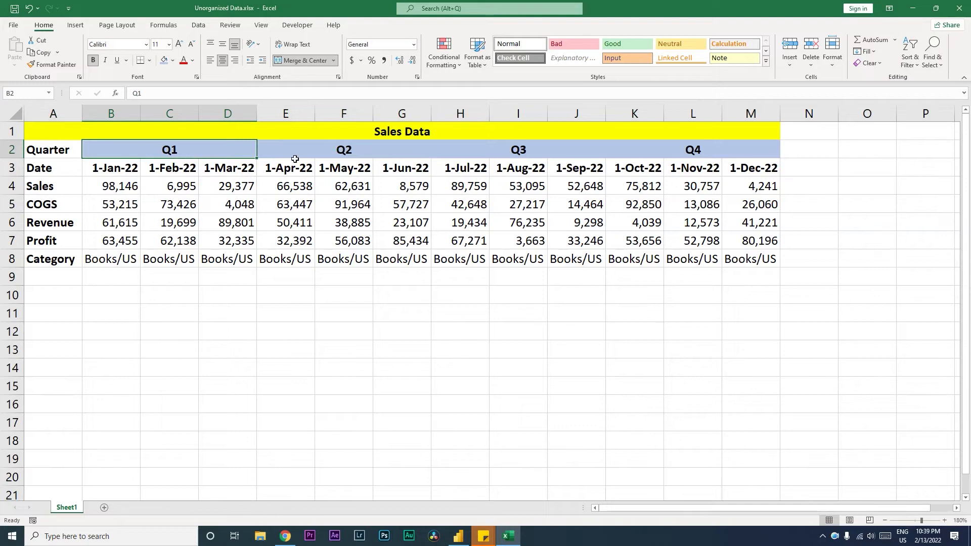
mouse_move(337, 150)
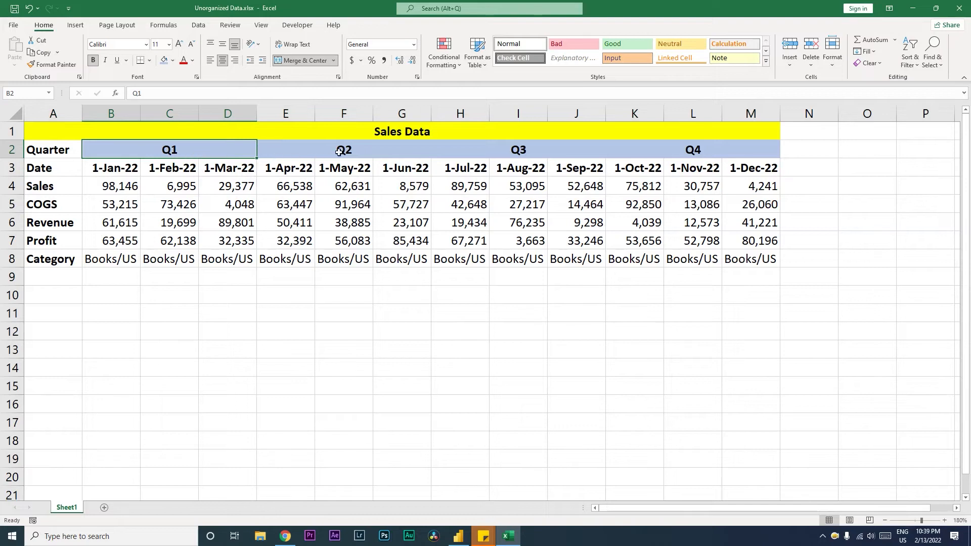
left_click(692, 148)
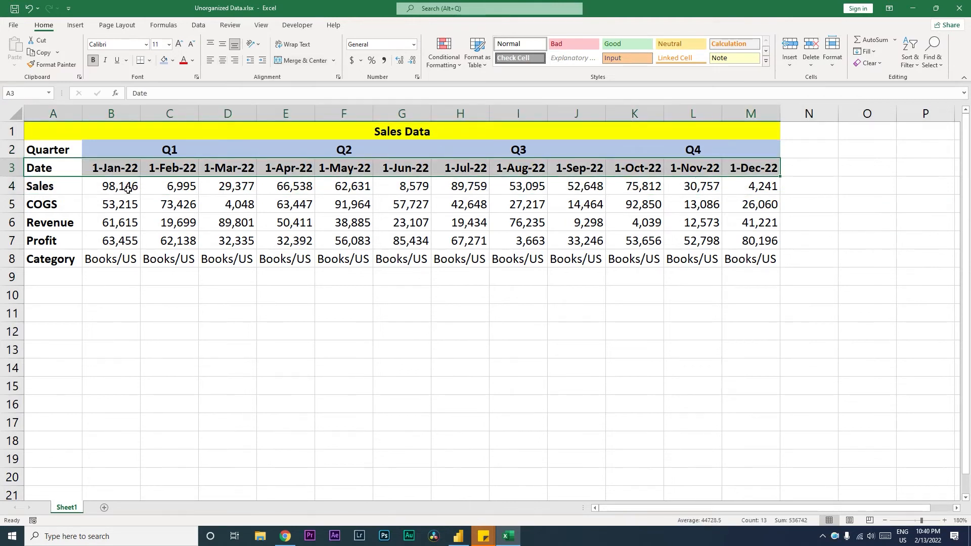
left_click(51, 259)
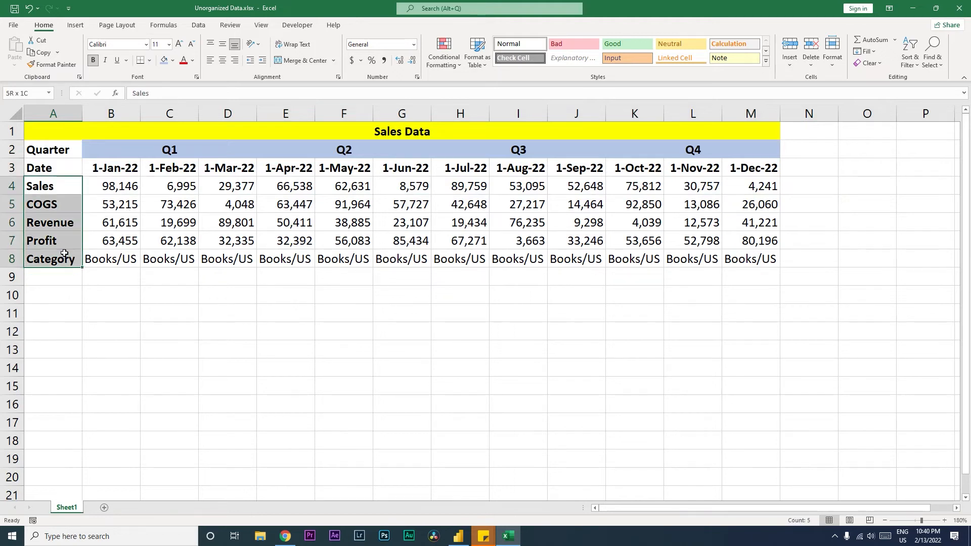
right_click(110, 294)
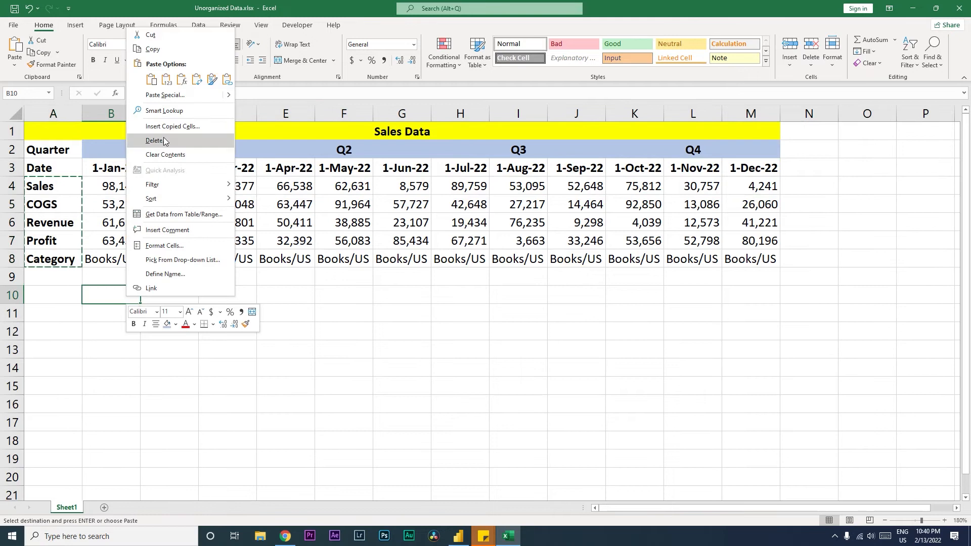
mouse_move(180, 110)
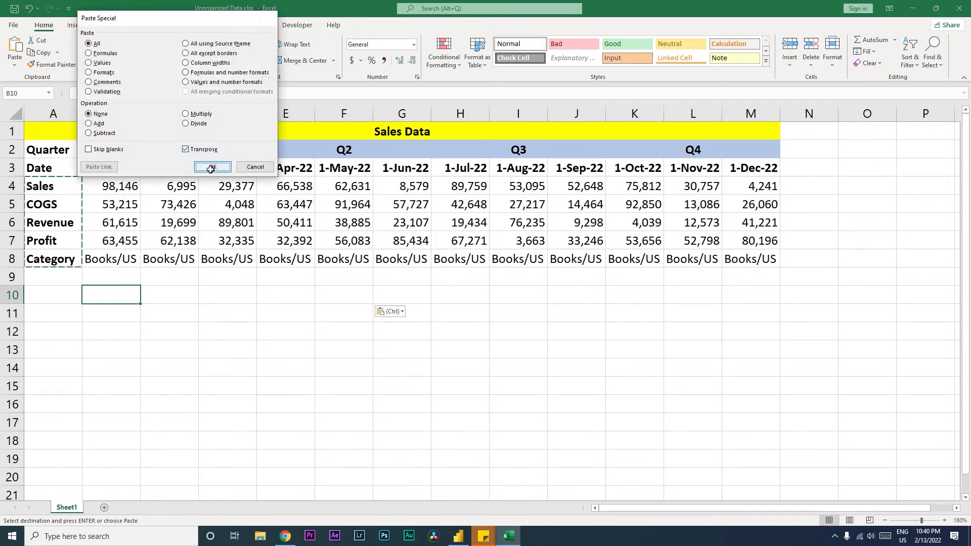
left_click(212, 167)
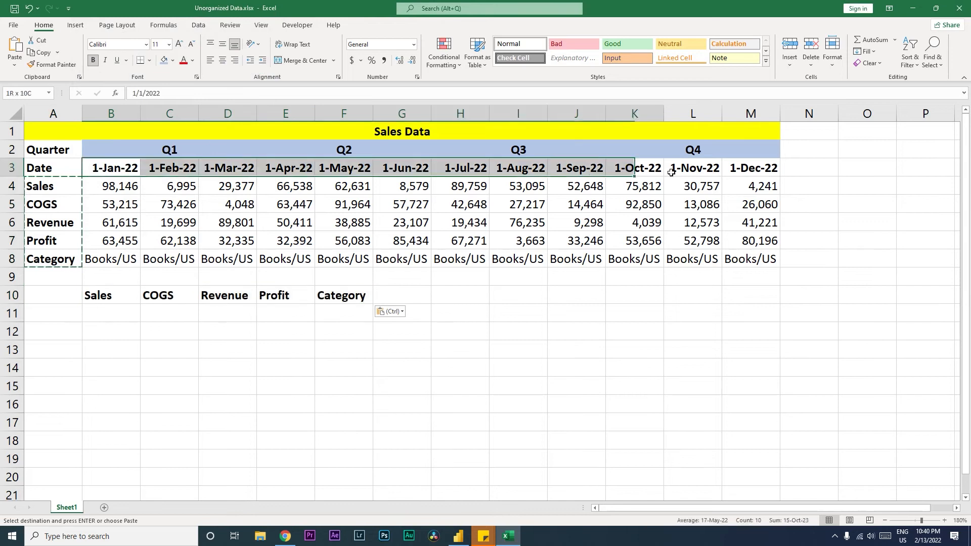
right_click(51, 312)
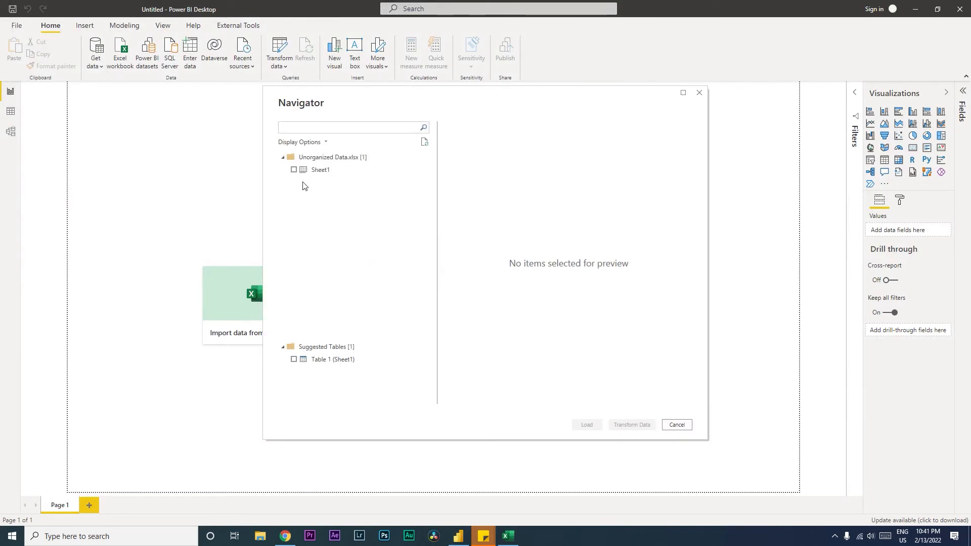
Step: Tick Sheet1 of Unorganized Data.xlsx in the Navigator to preview it
left_click(293, 170)
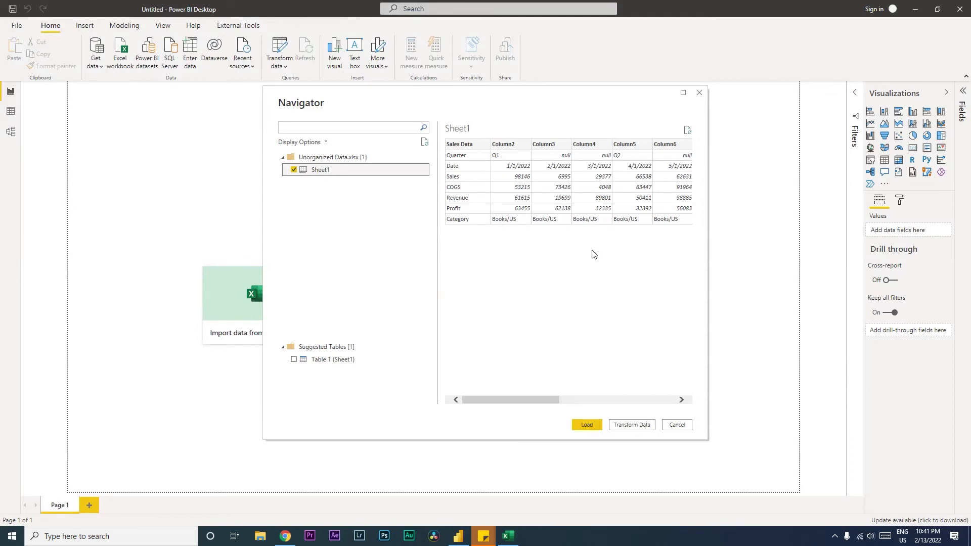
mouse_move(571, 244)
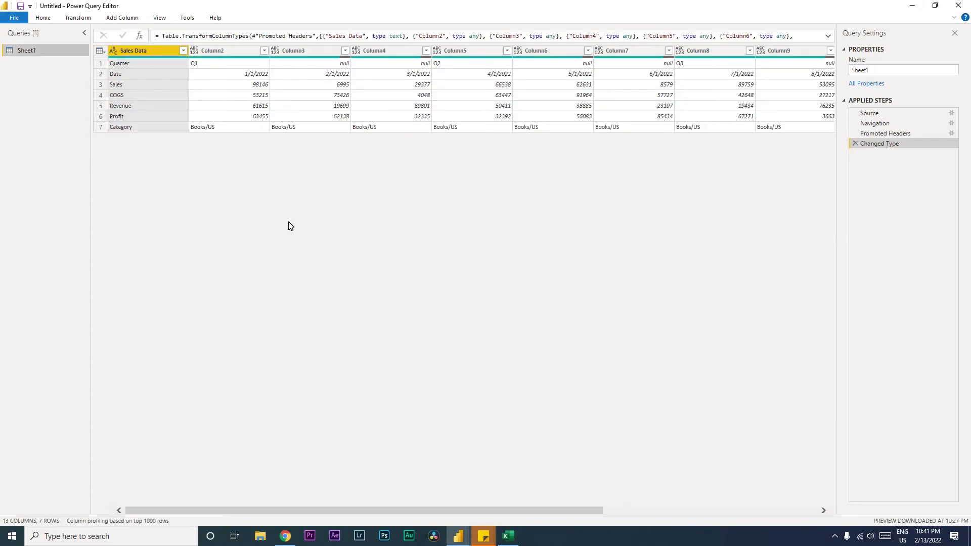
mouse_move(311, 153)
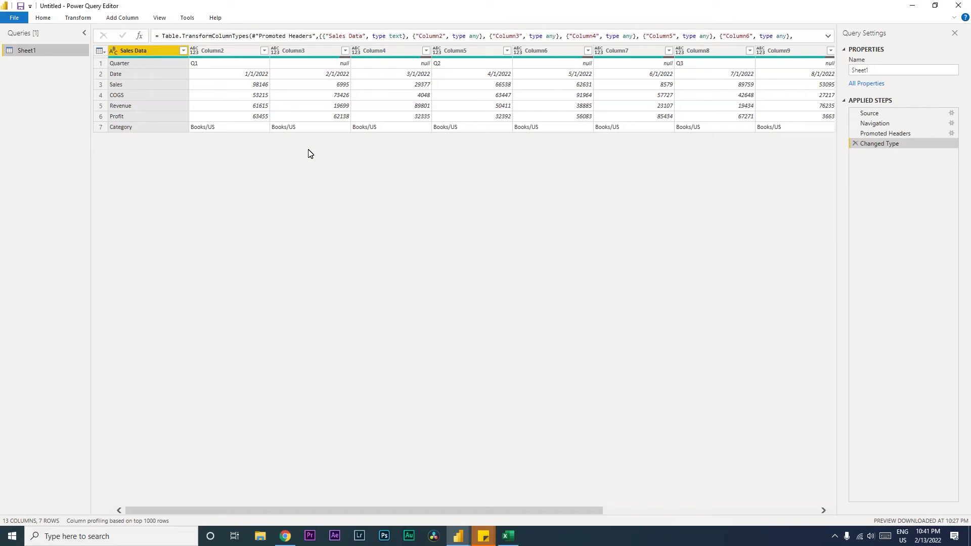
mouse_move(140, 99)
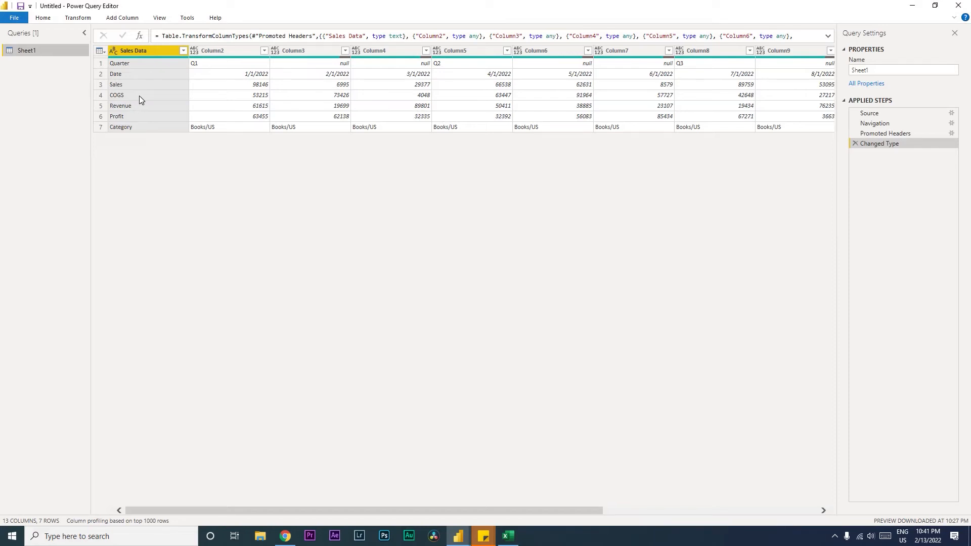
Step: Transpose the Sheet1 query so the metric rows become columns
left_click(79, 18)
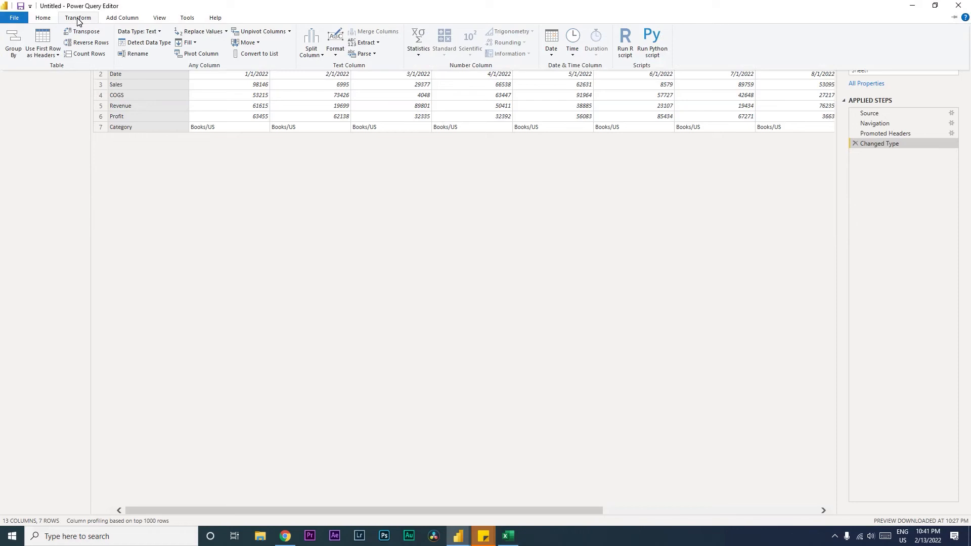
mouse_move(85, 32)
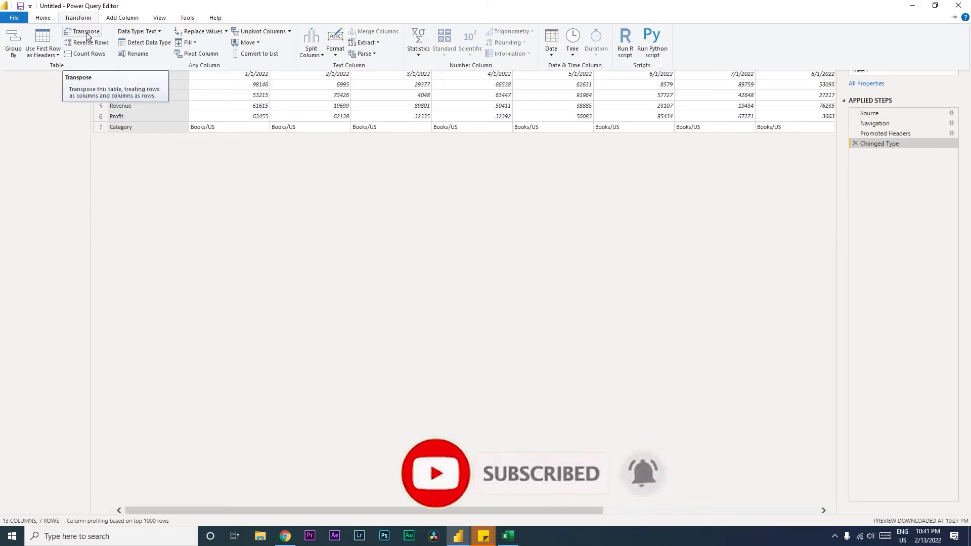
left_click(85, 32)
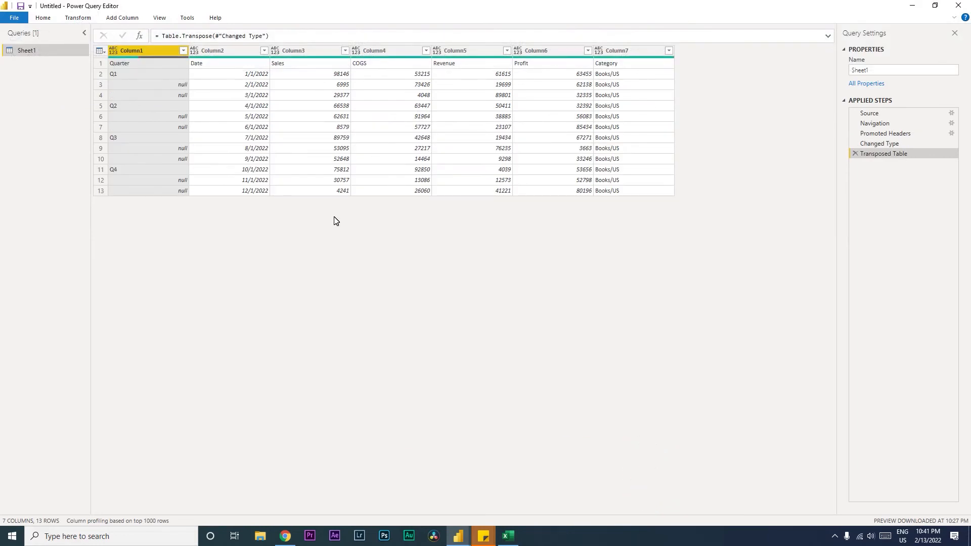
mouse_move(333, 218)
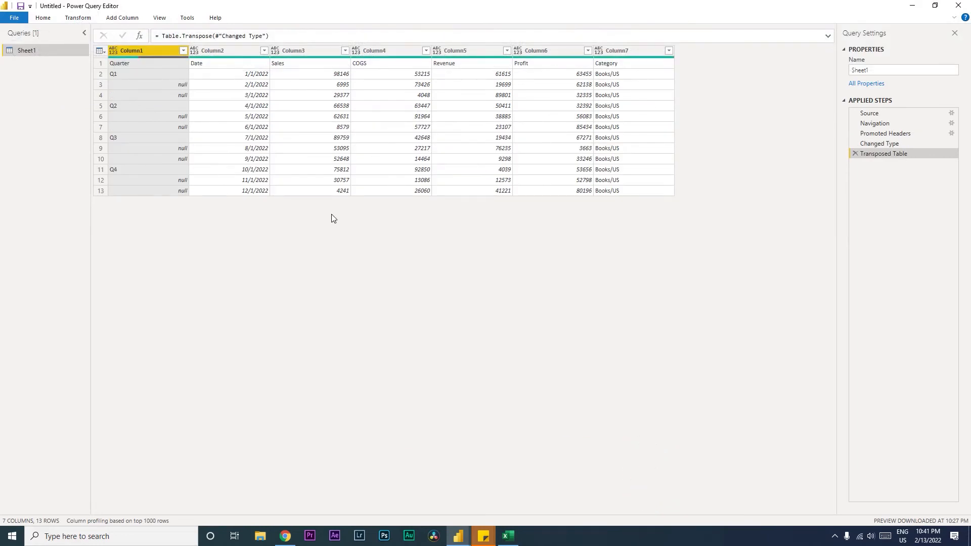
mouse_move(209, 97)
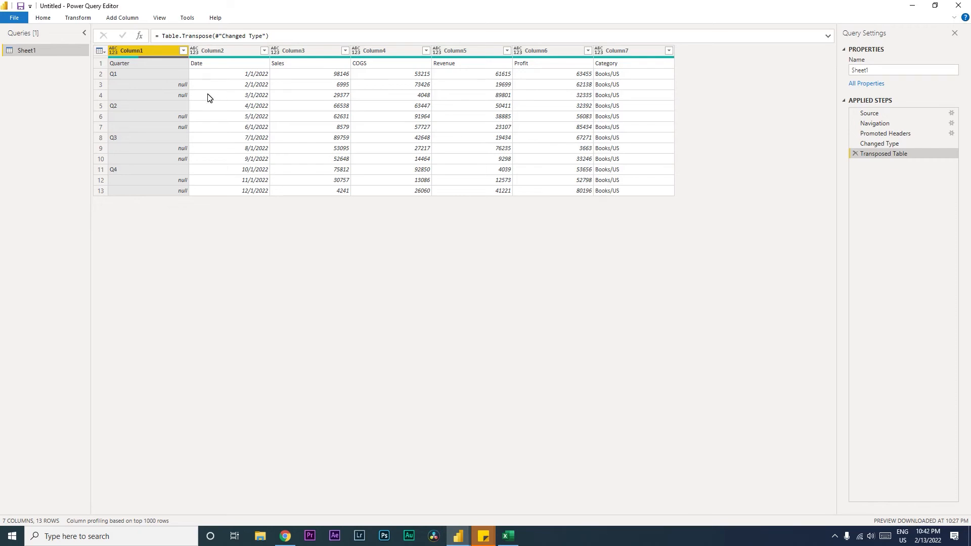
mouse_move(153, 79)
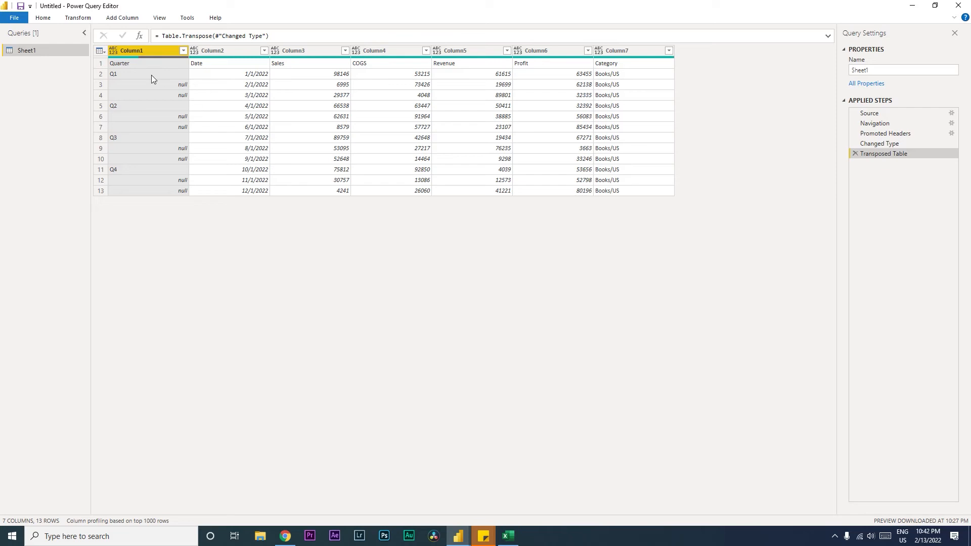
mouse_move(136, 72)
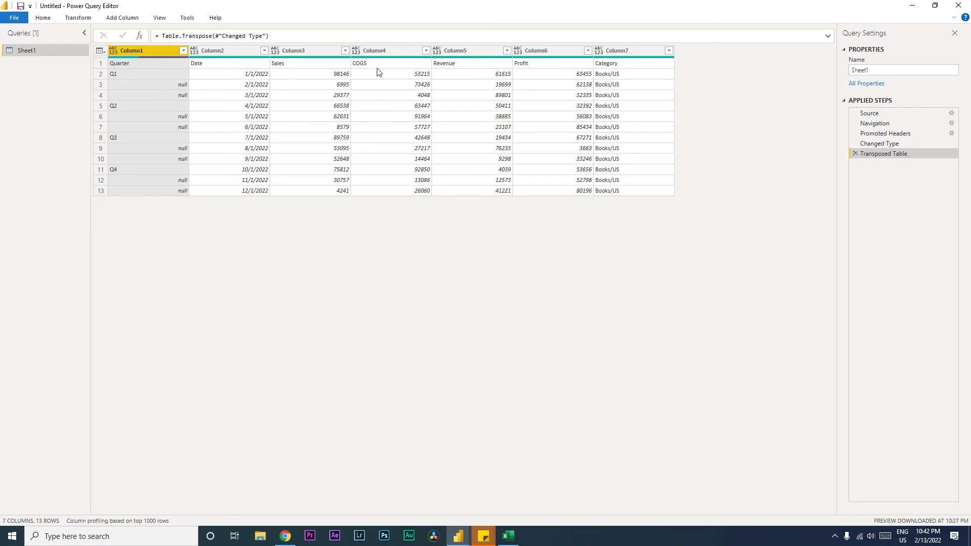
mouse_move(482, 103)
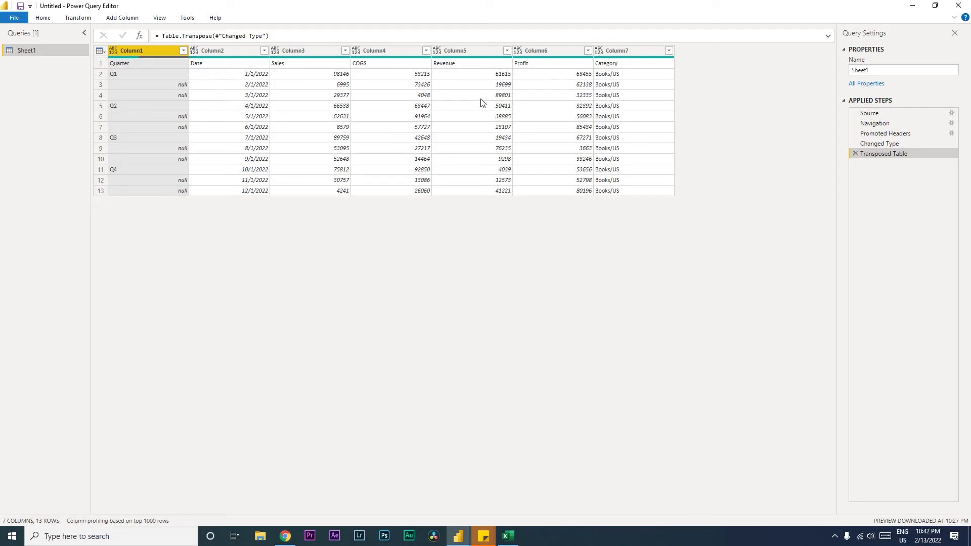
mouse_move(373, 100)
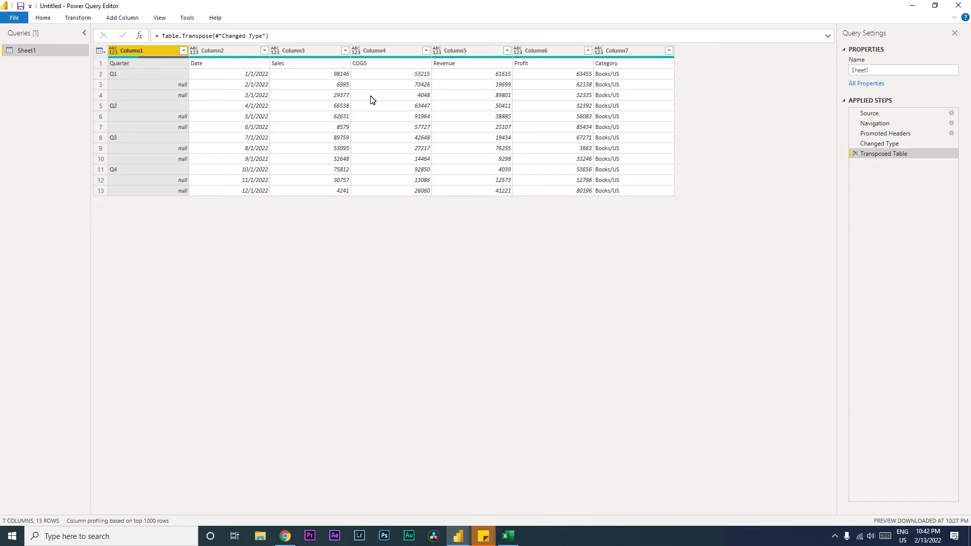
Step: Promote the first row to headers: Quarter, Date, Sales, COGS, Revenue, Profit, Category
left_click(43, 18)
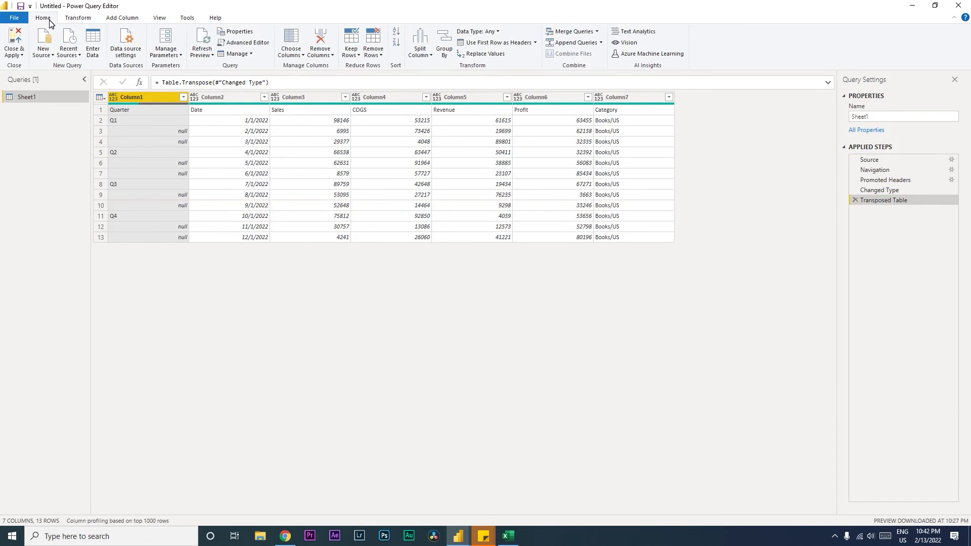
mouse_move(455, 48)
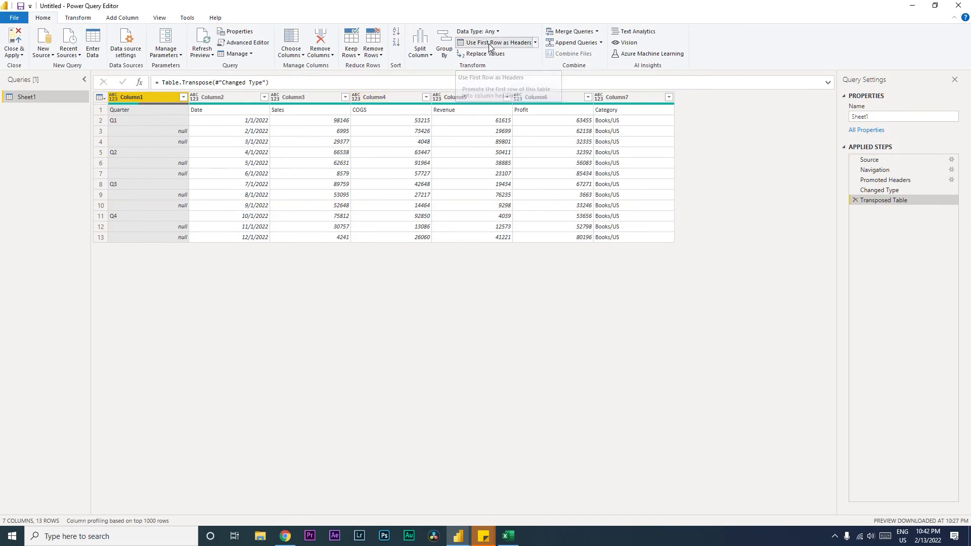
left_click(491, 42)
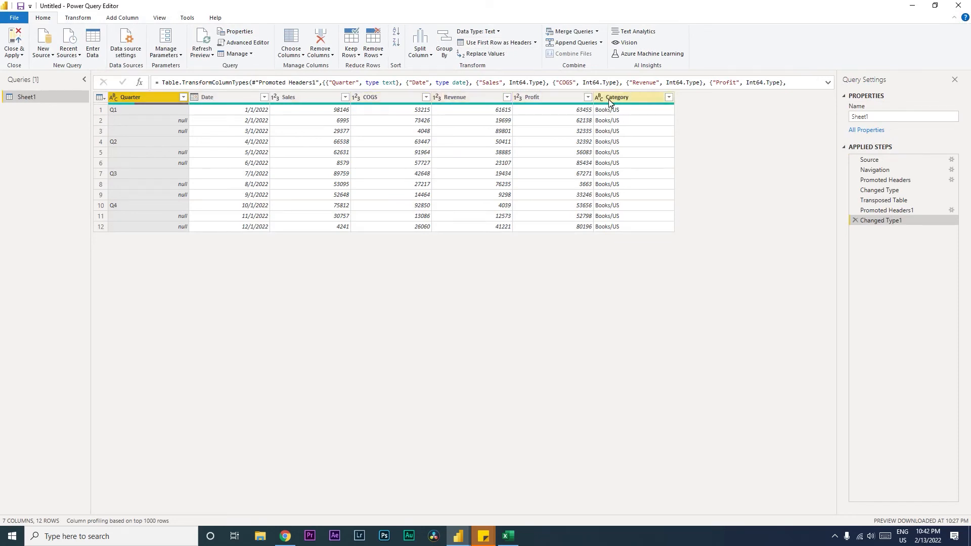
left_click(296, 248)
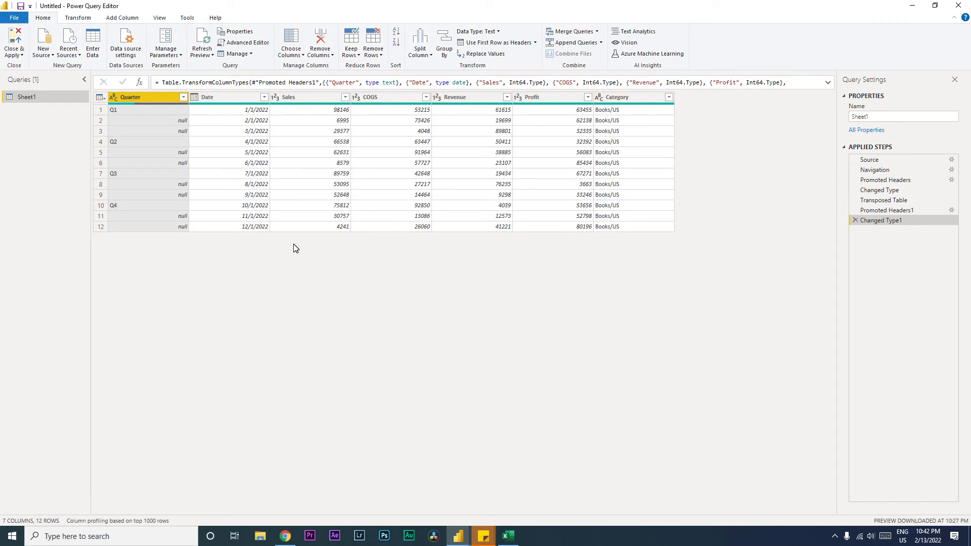
mouse_move(199, 173)
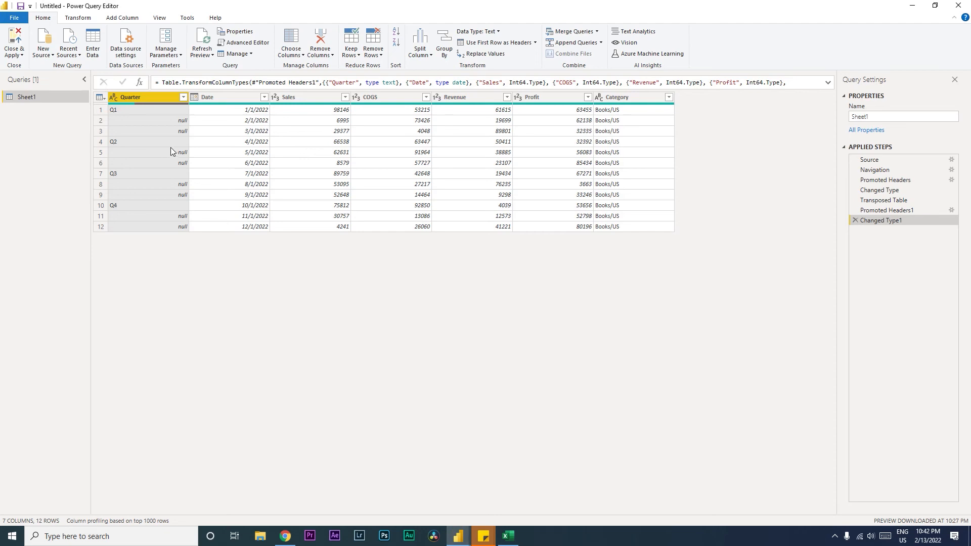
mouse_move(136, 113)
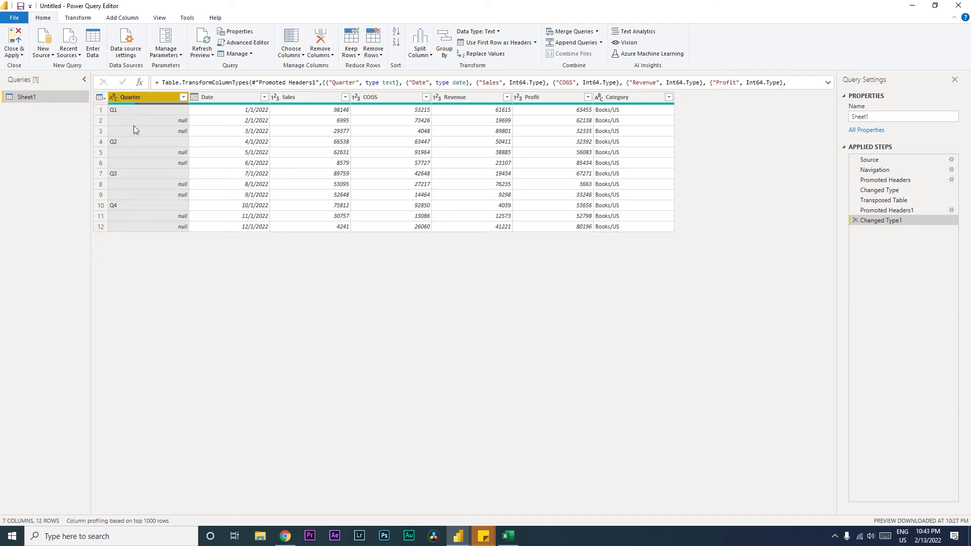
Step: Fill the Quarter column down so every monthly row shows Q1 to Q4
right_click(131, 97)
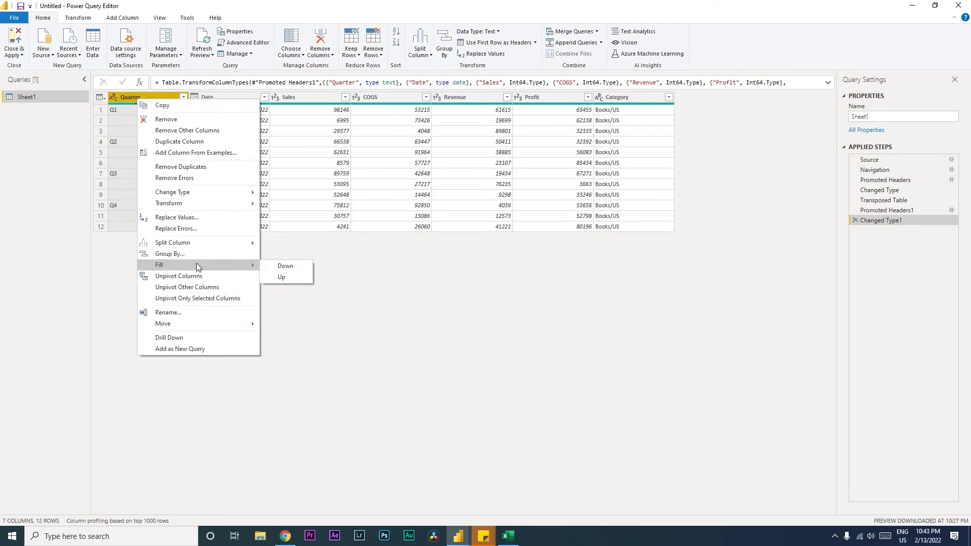
mouse_move(286, 267)
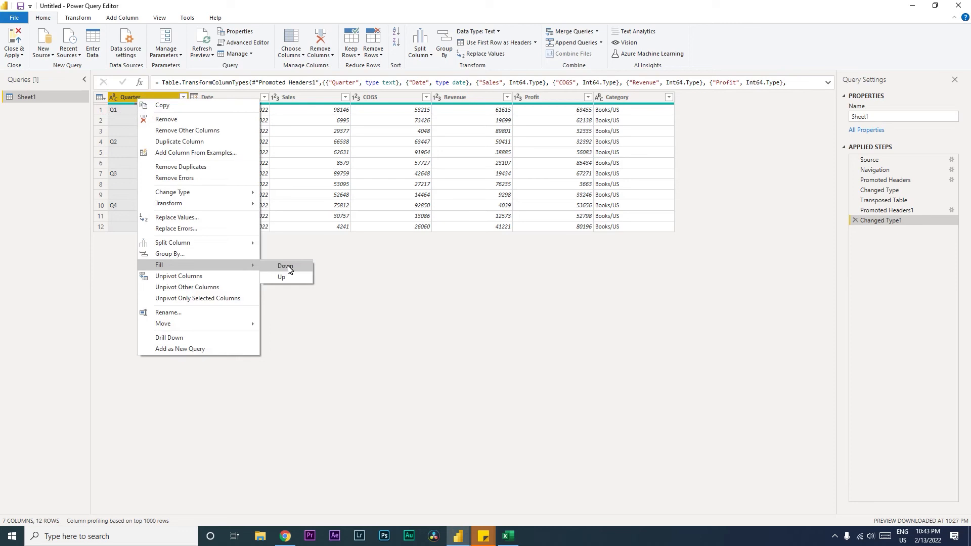
left_click(285, 266)
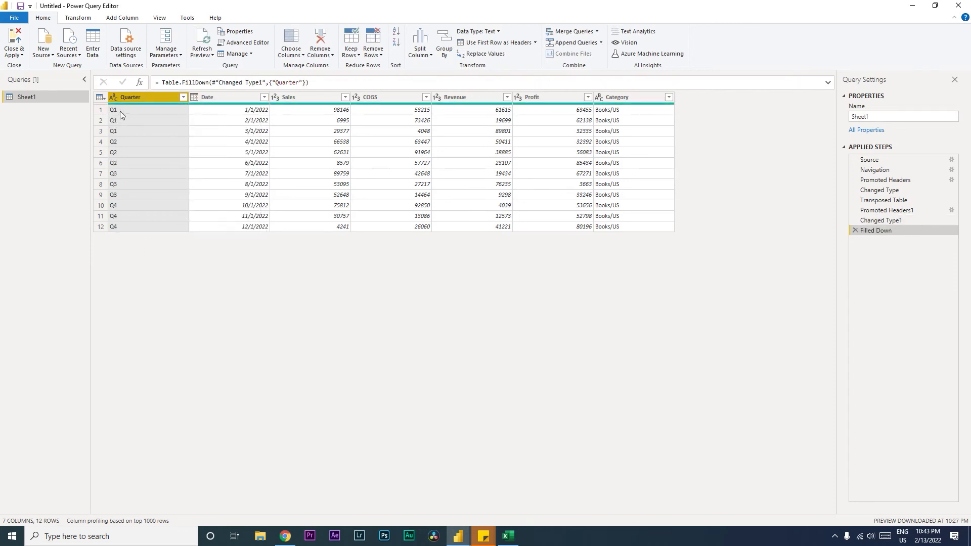
mouse_move(125, 137)
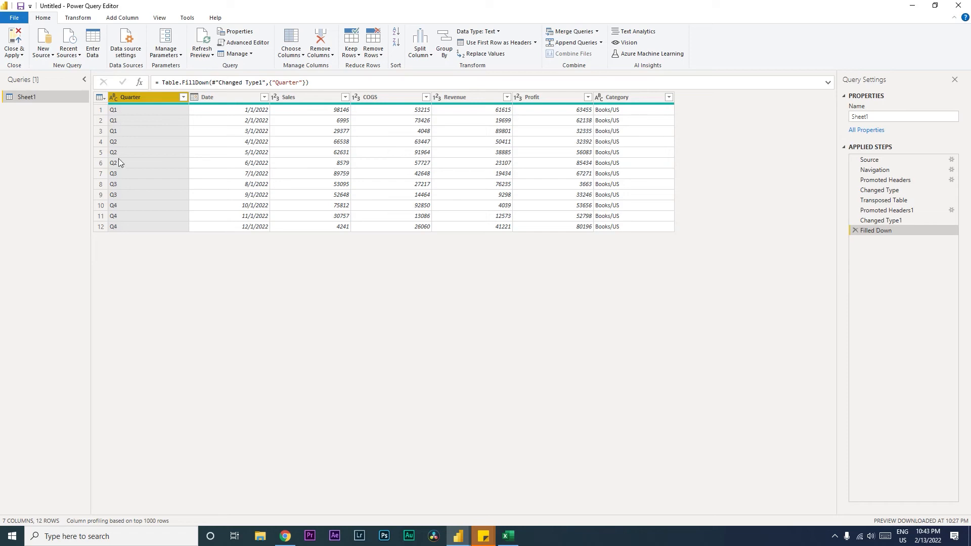
mouse_move(125, 231)
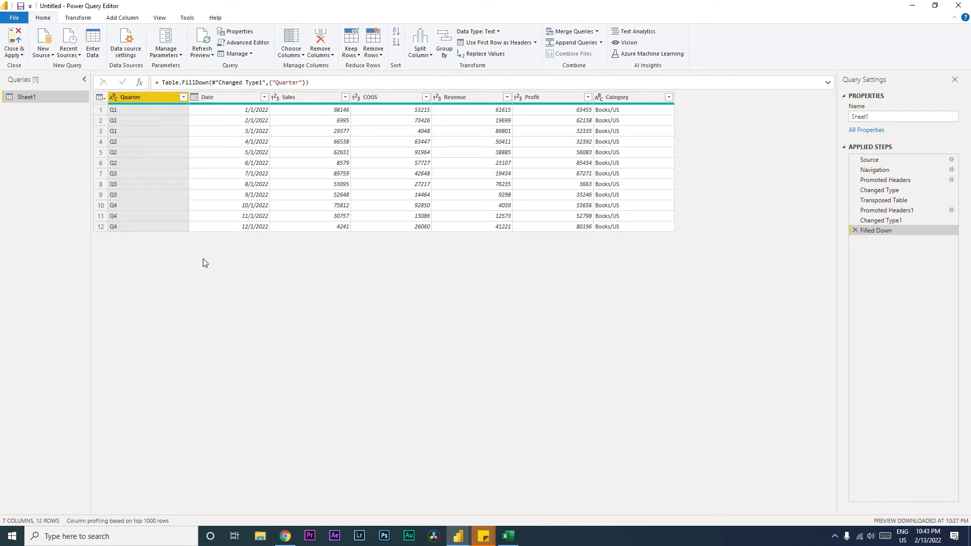
Step: Split Category at each '/' into Category.1 (Books) and Category.2 (US)
left_click(619, 97)
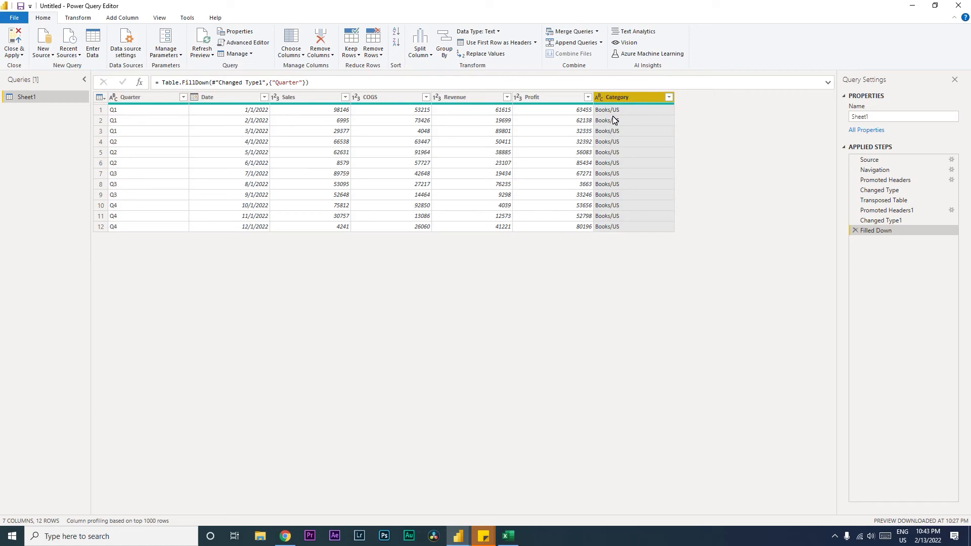
mouse_move(63, 43)
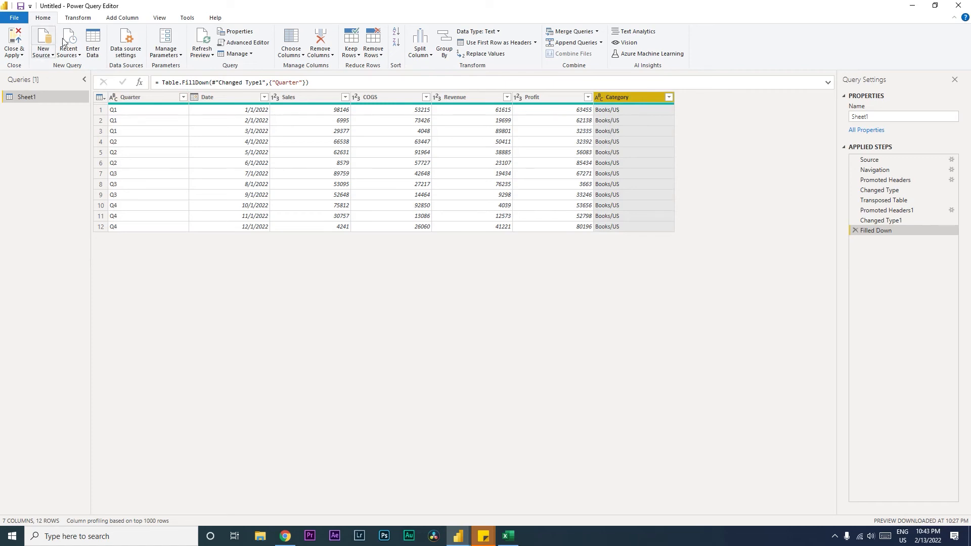
left_click(78, 18)
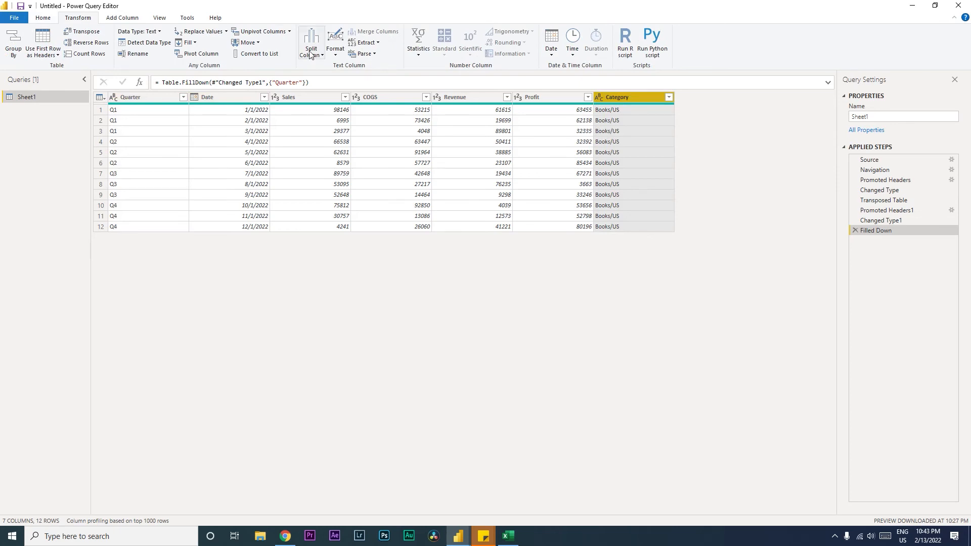
left_click(311, 40)
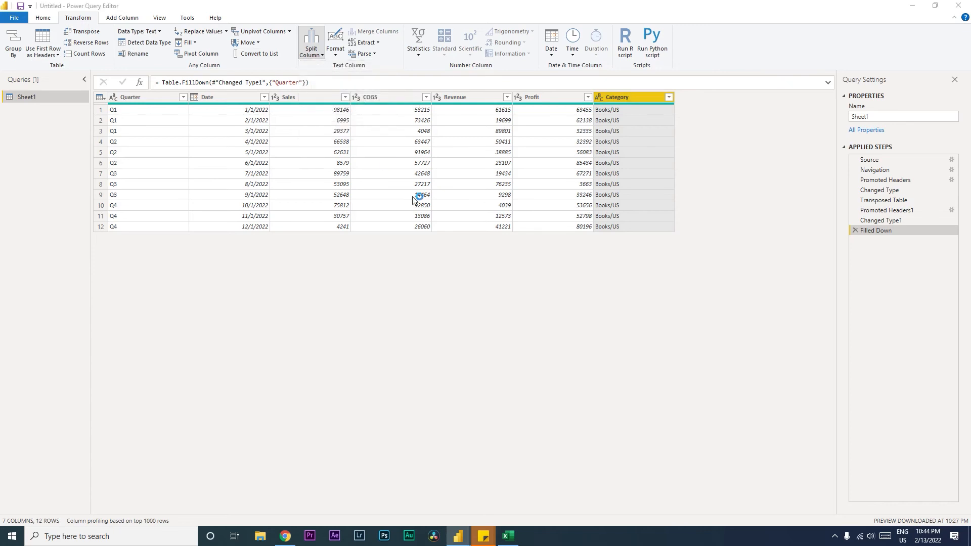
left_click(310, 40)
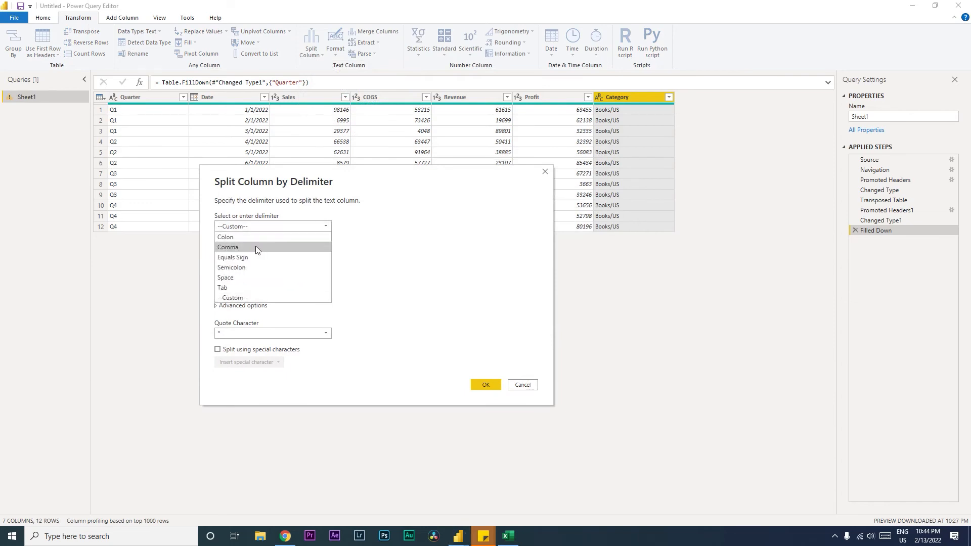
mouse_move(244, 279)
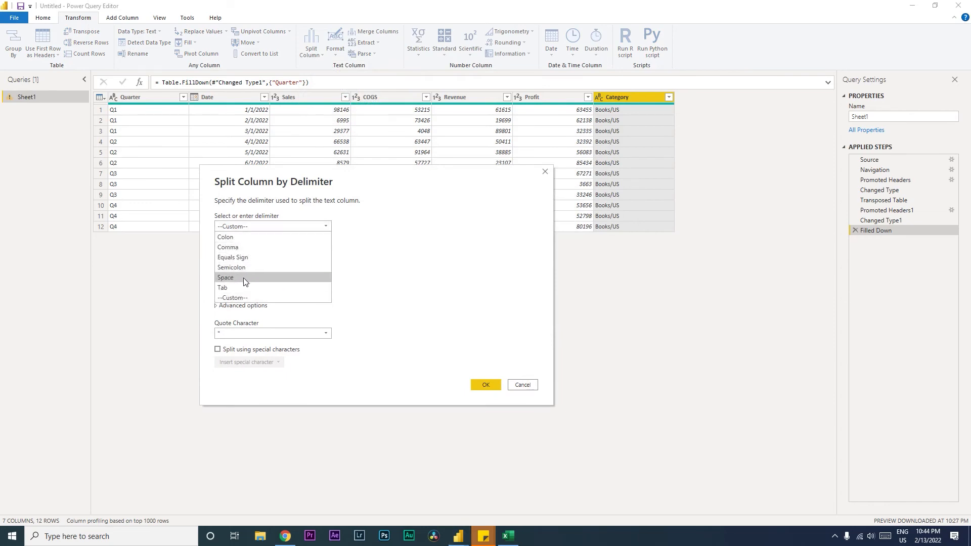
left_click(232, 297)
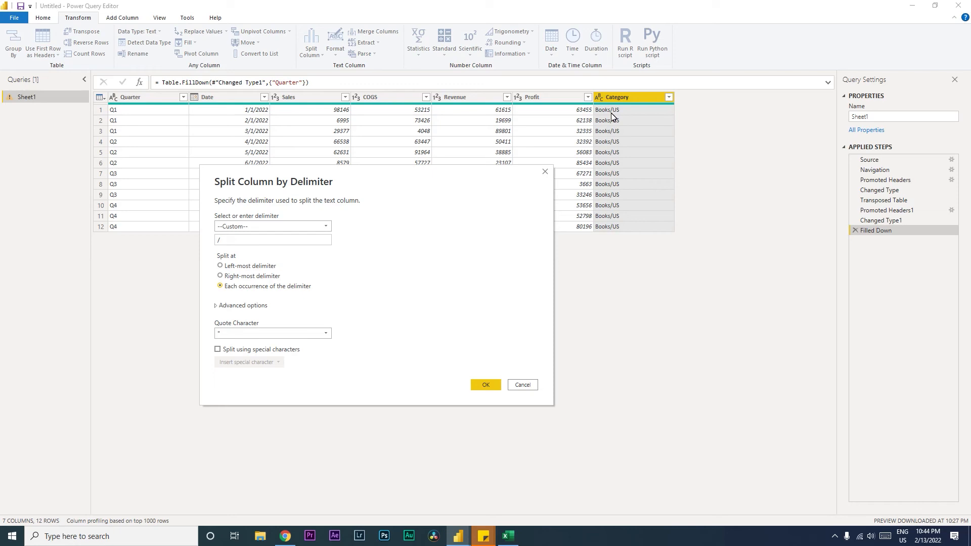
left_click(273, 239)
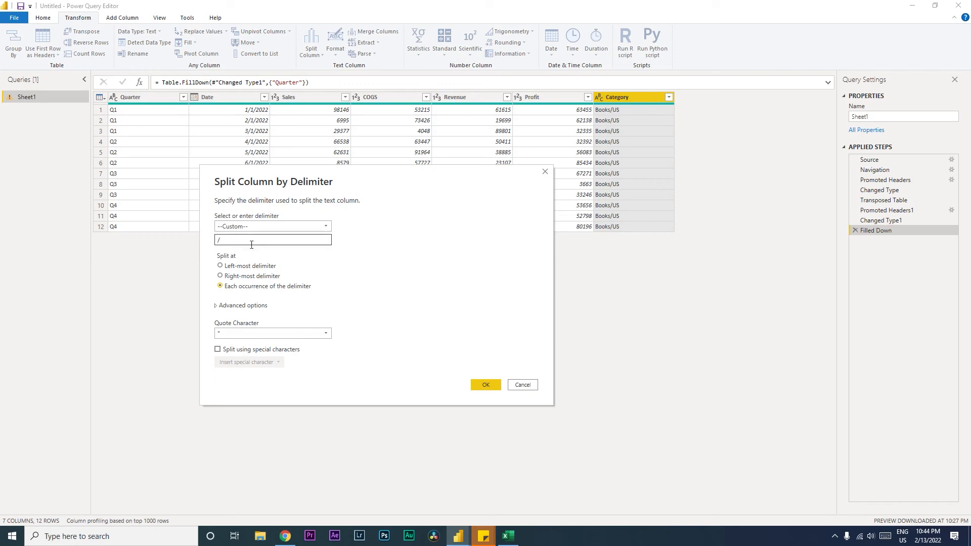
type("@")
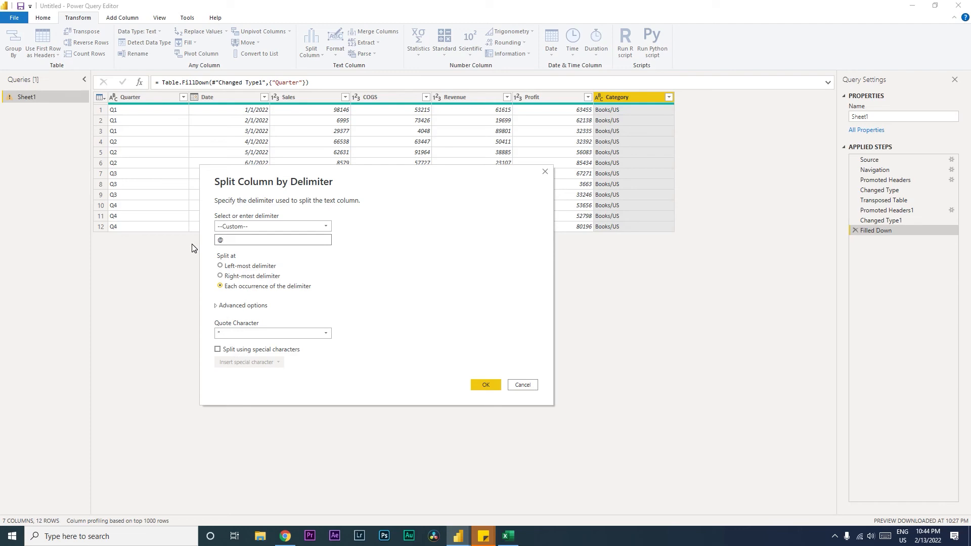
type("/")
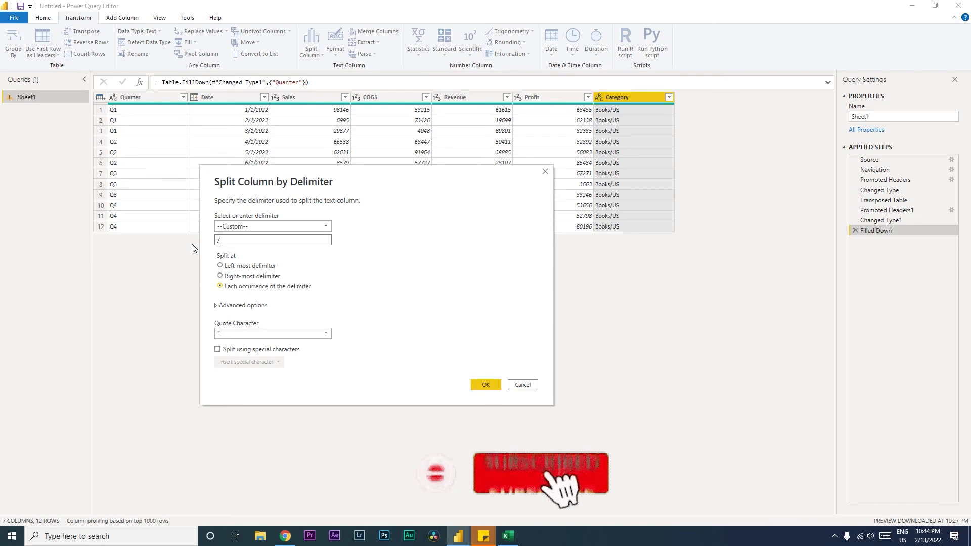
left_click(219, 266)
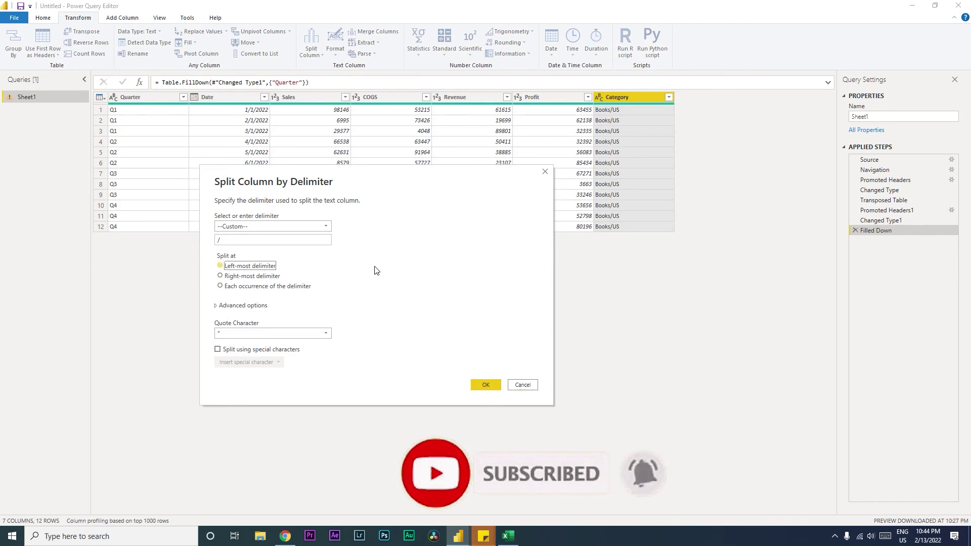
left_click(220, 286)
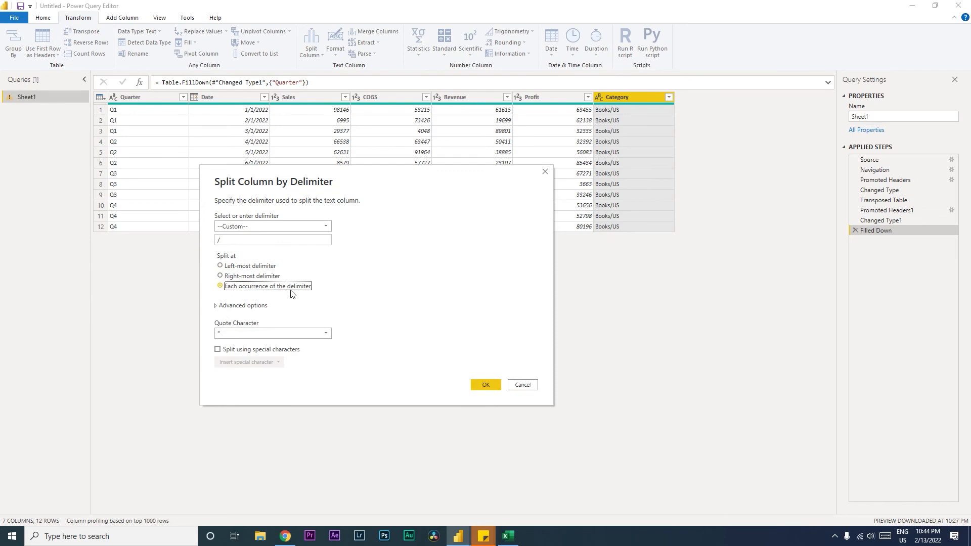
left_click(220, 286)
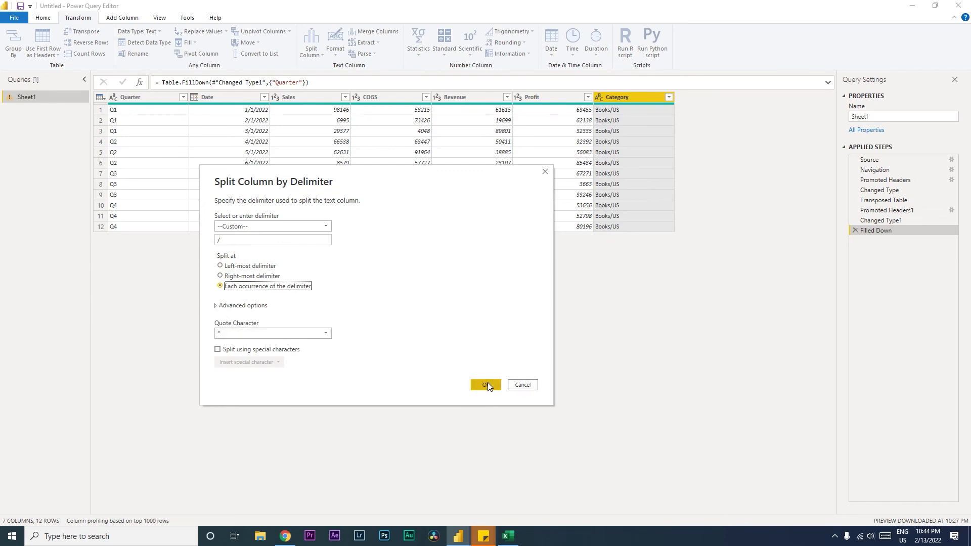
left_click(485, 385)
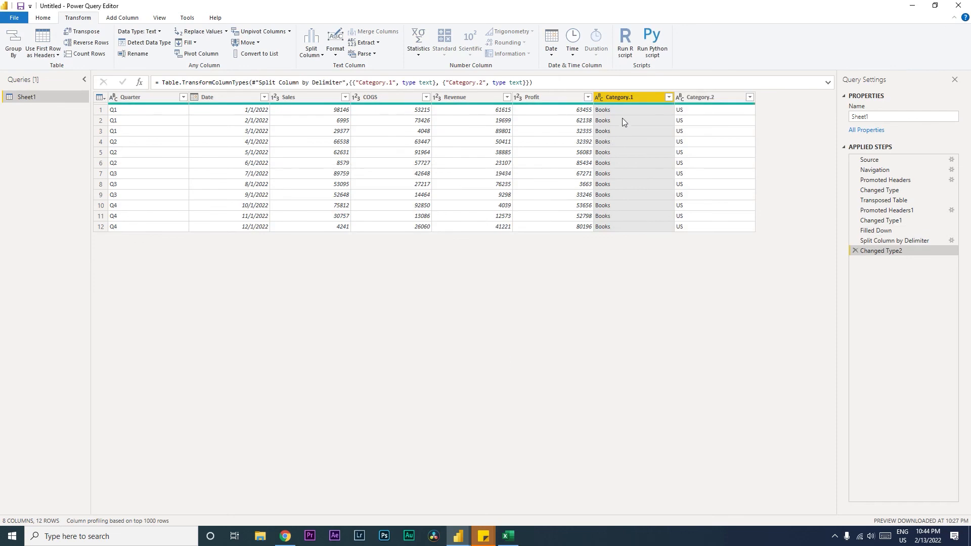
mouse_move(622, 115)
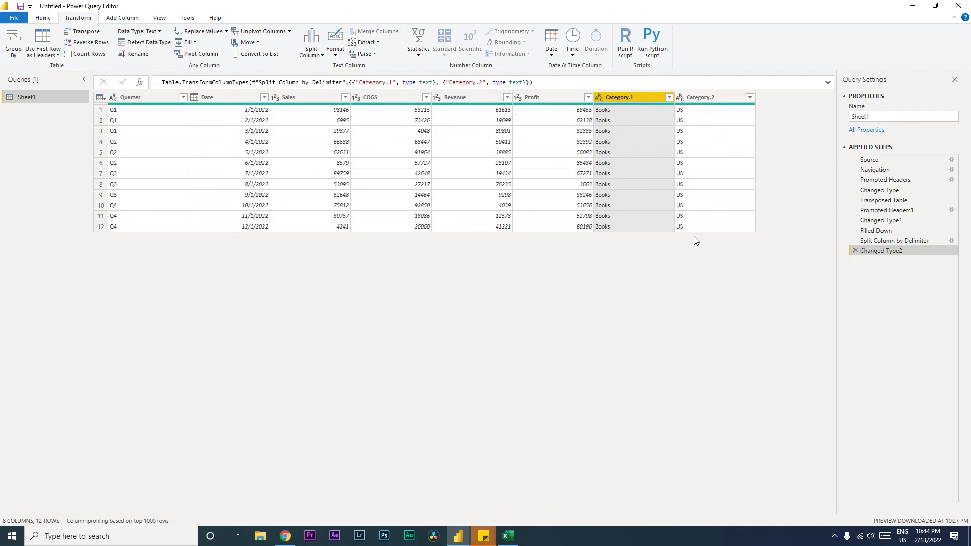
Step: Rename the Category.2 column to Country
right_click(630, 96)
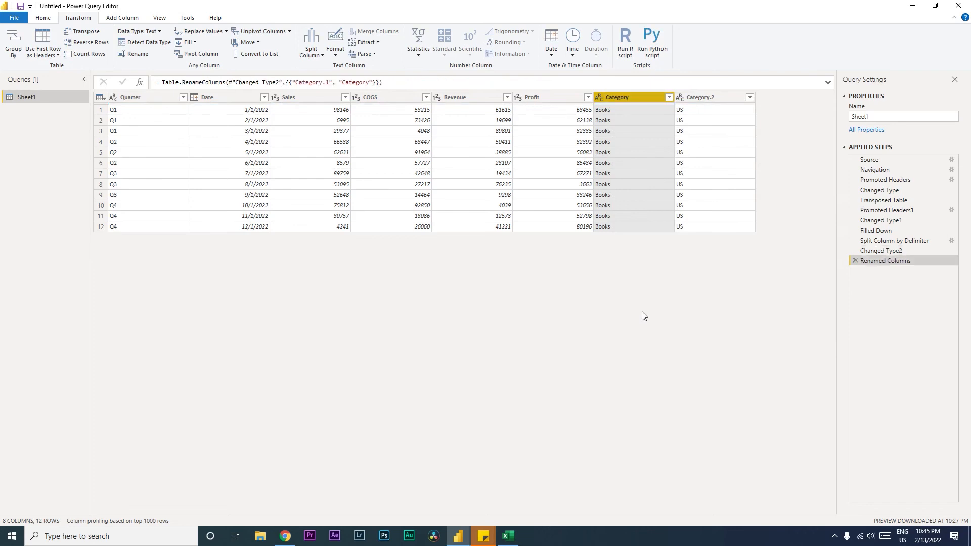
right_click(699, 109)
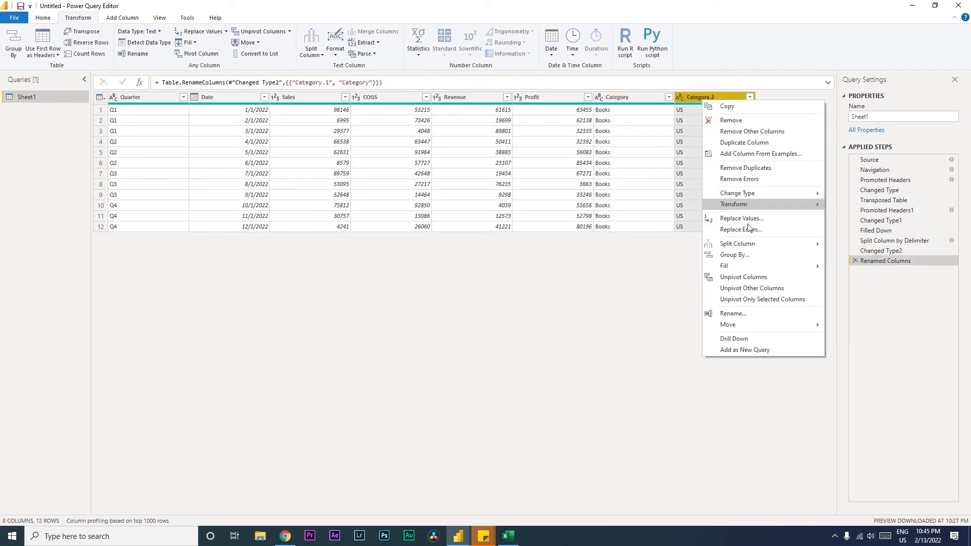
left_click(732, 313)
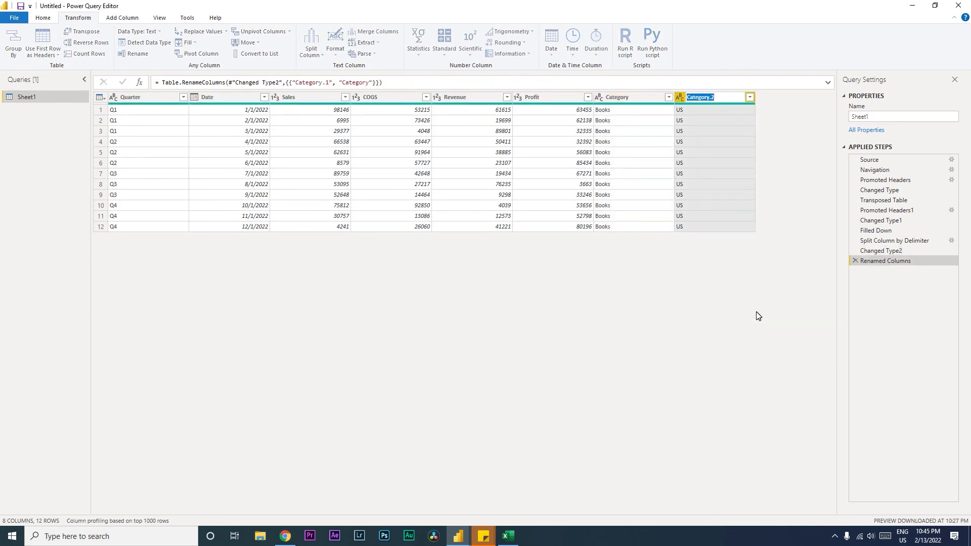
type("Country")
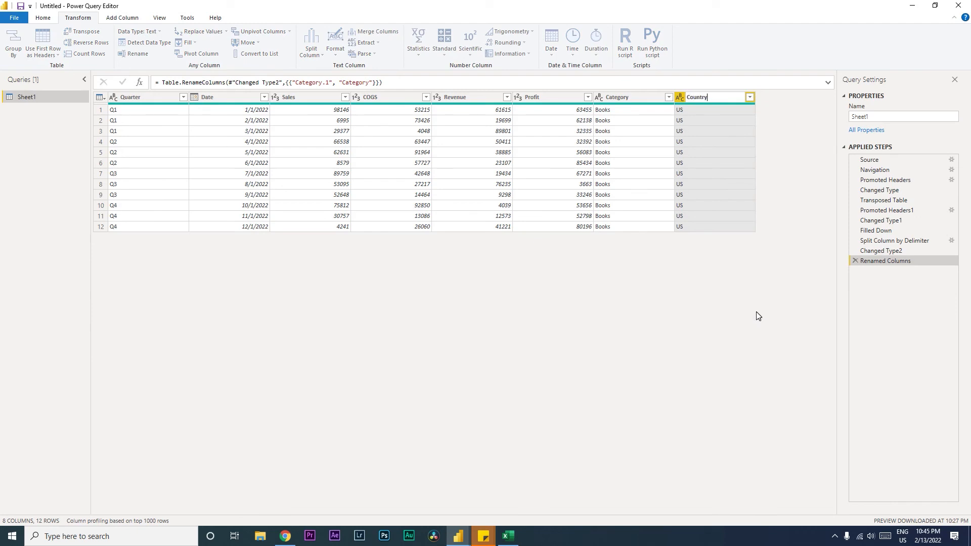
key("Enter")
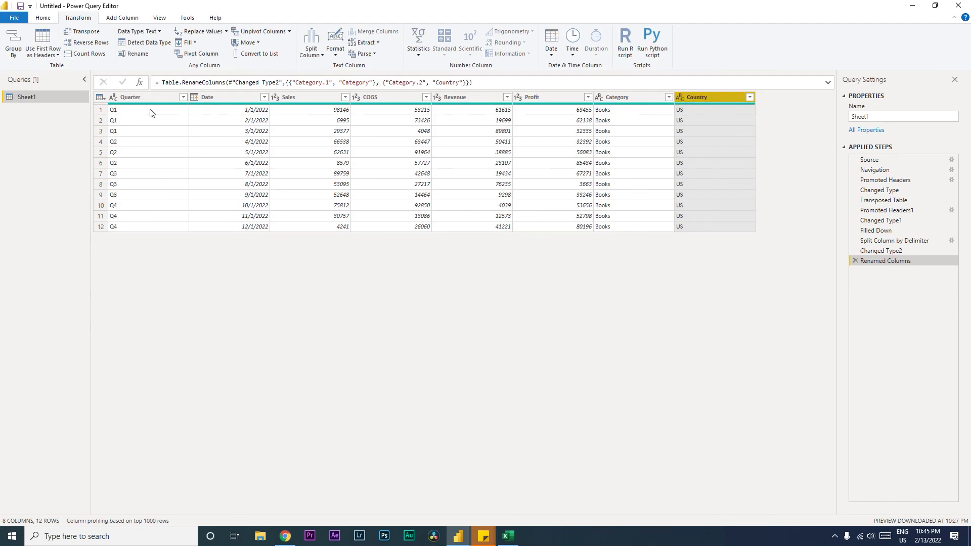
left_click(43, 17)
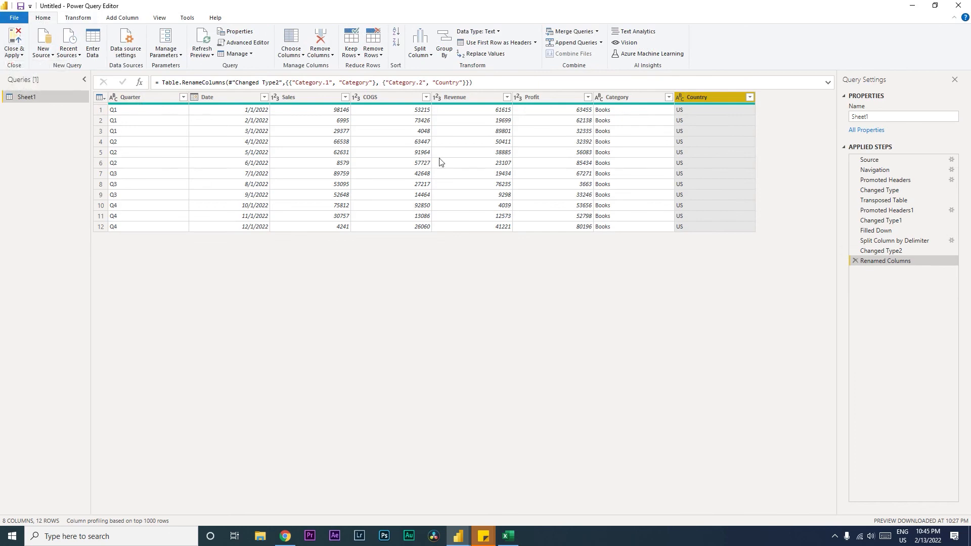
Step: Close & Apply to load the 12-row Sheet1 query, then return to Excel
left_click(507, 535)
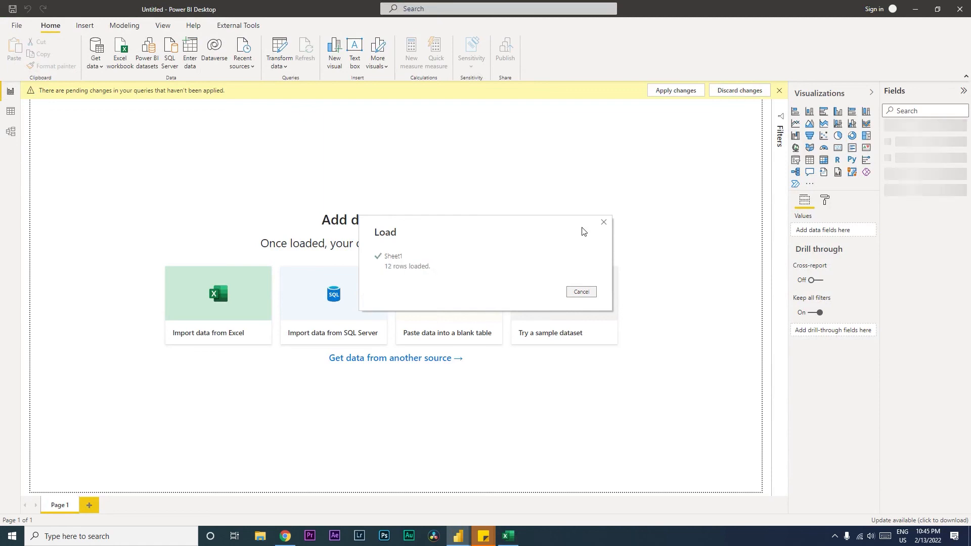
left_click(581, 292)
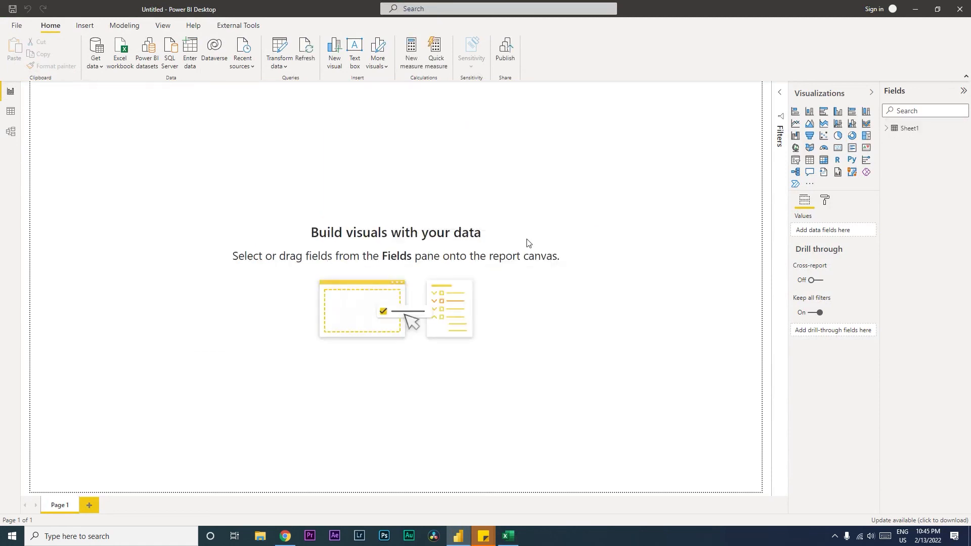
left_click(508, 536)
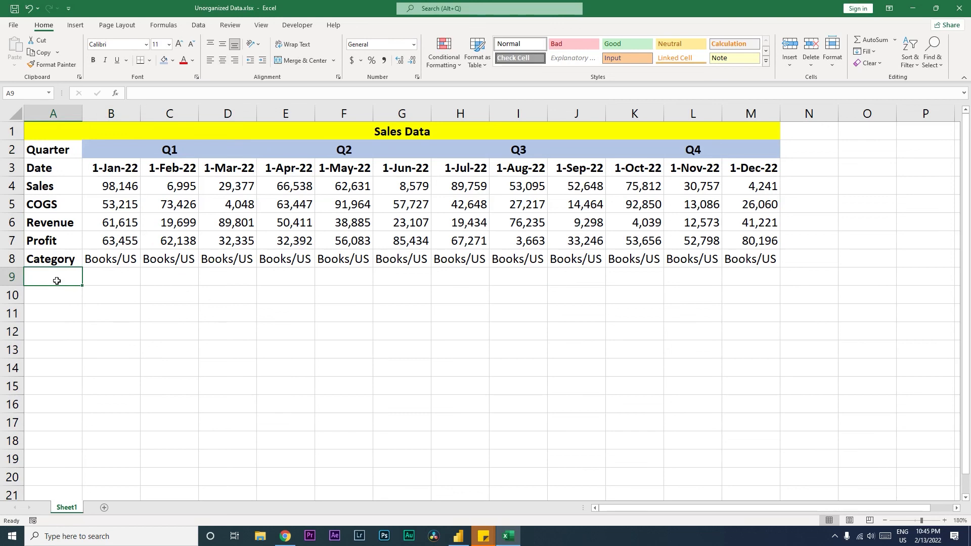
Step: Enter a Sub Category label in A9 with Trading under every month
type("Sub Catego")
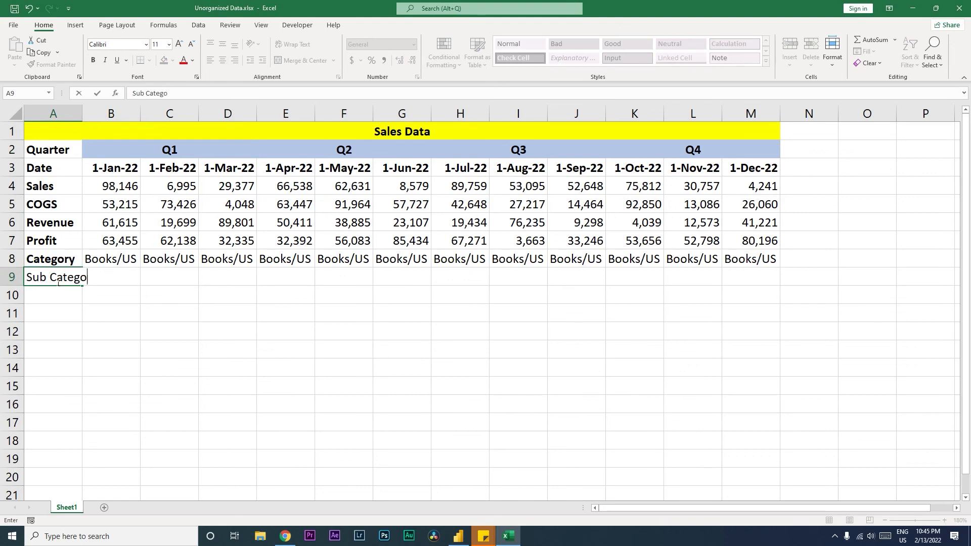
type("Train")
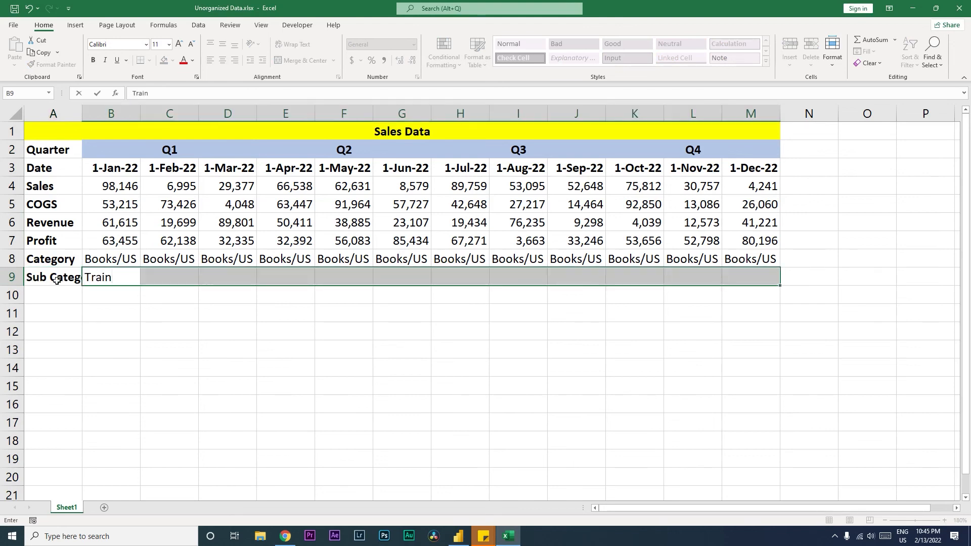
type("rading")
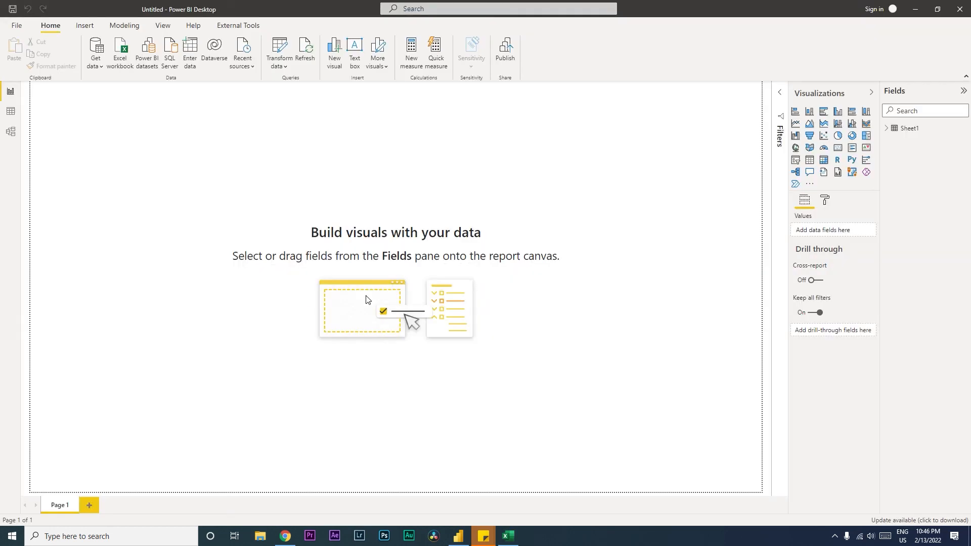
Step: View the refreshed Sheet1 rows in Data view showing the Sub Category column
left_click(10, 111)
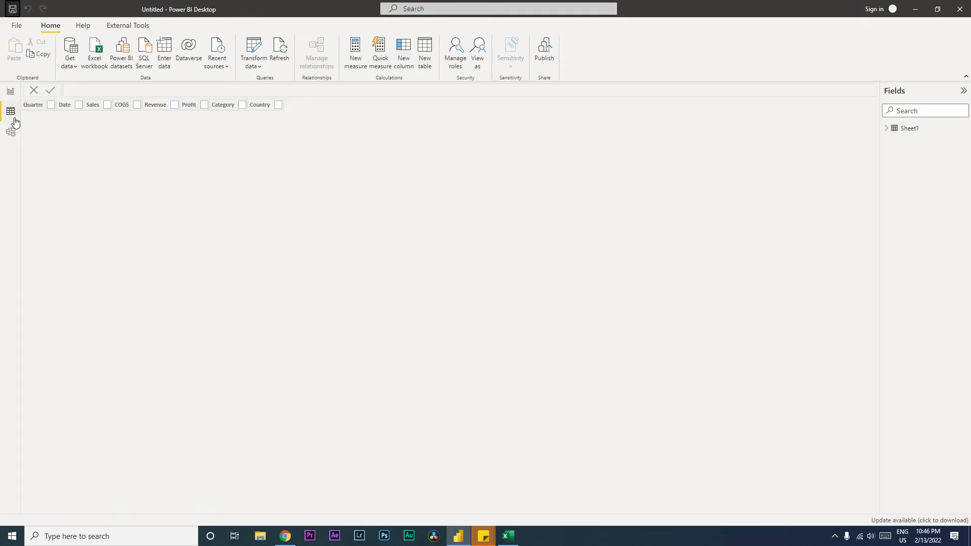
left_click(909, 128)
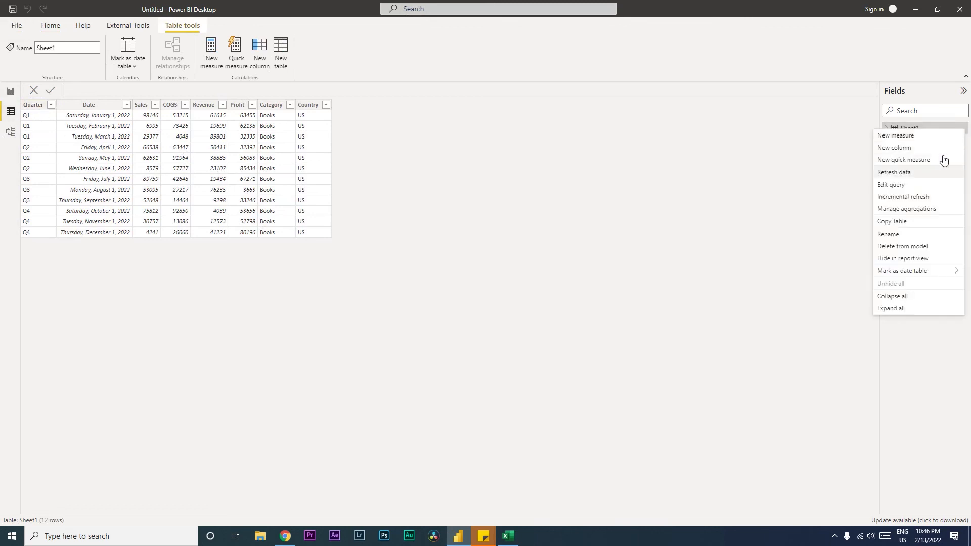
mouse_move(901, 180)
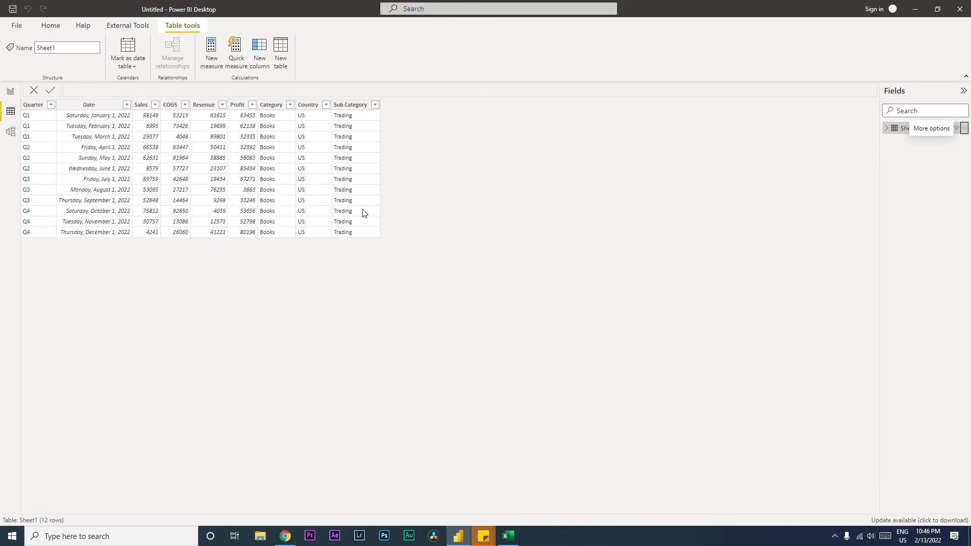
mouse_move(363, 212)
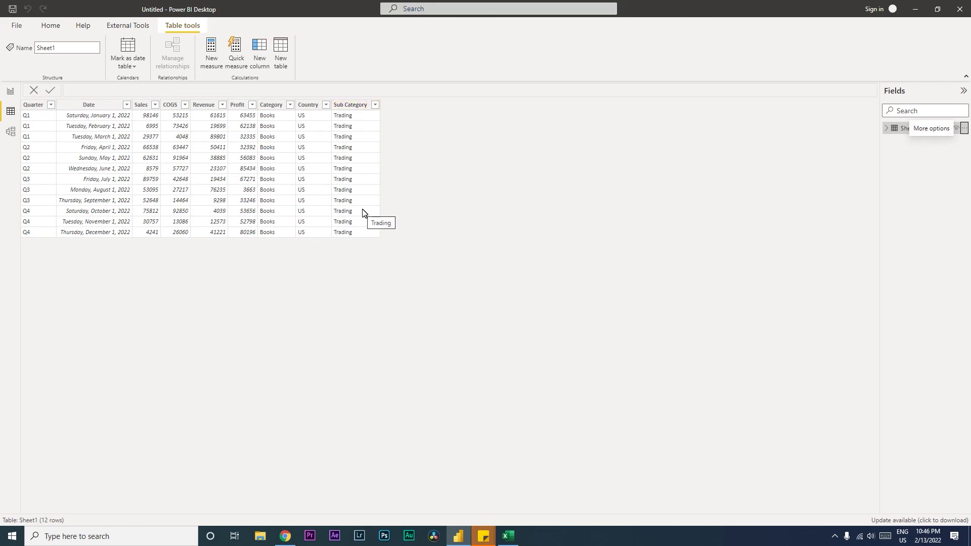
left_click(509, 535)
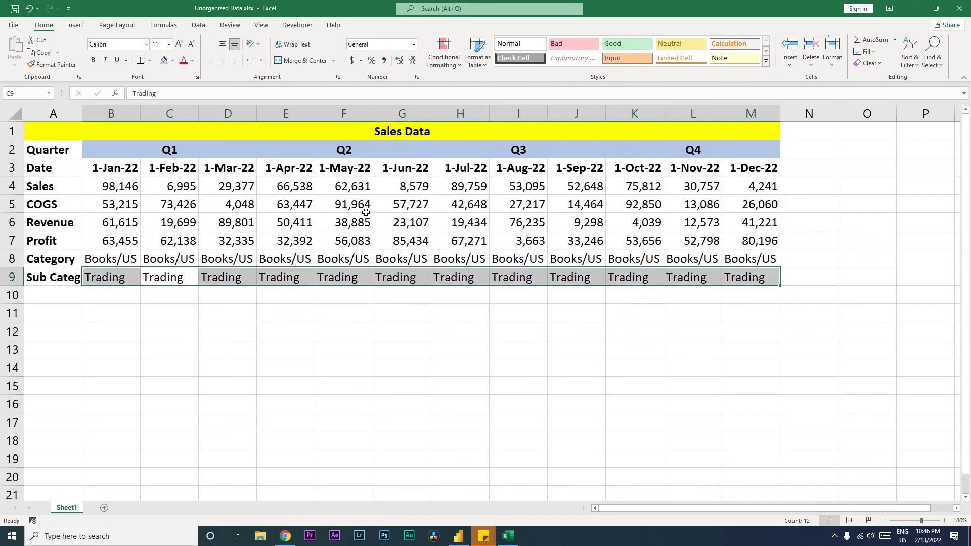
mouse_move(589, 291)
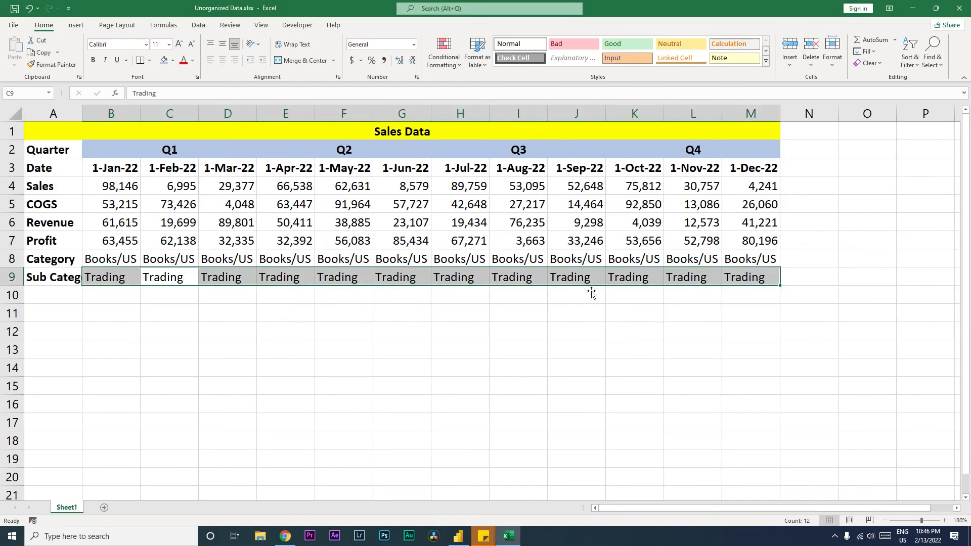
left_click(692, 295)
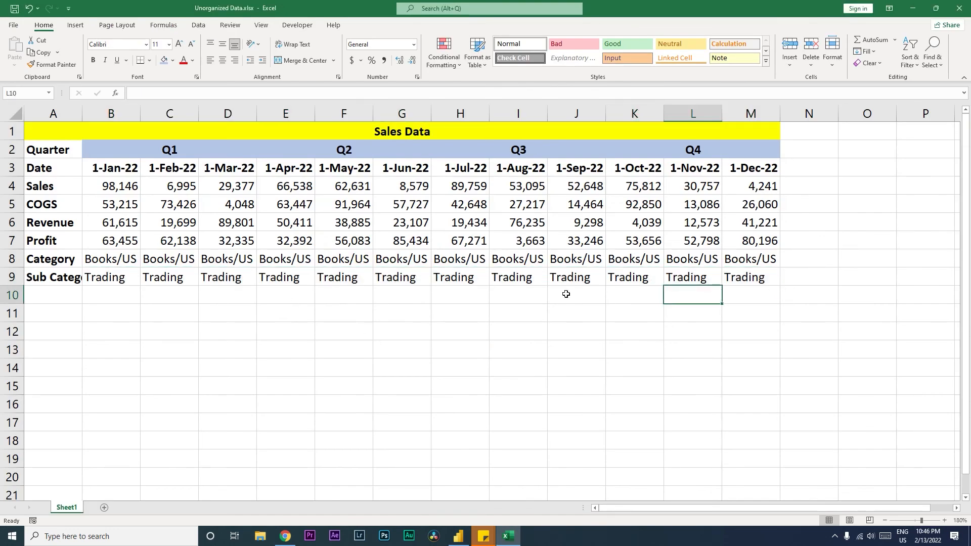
mouse_move(69, 331)
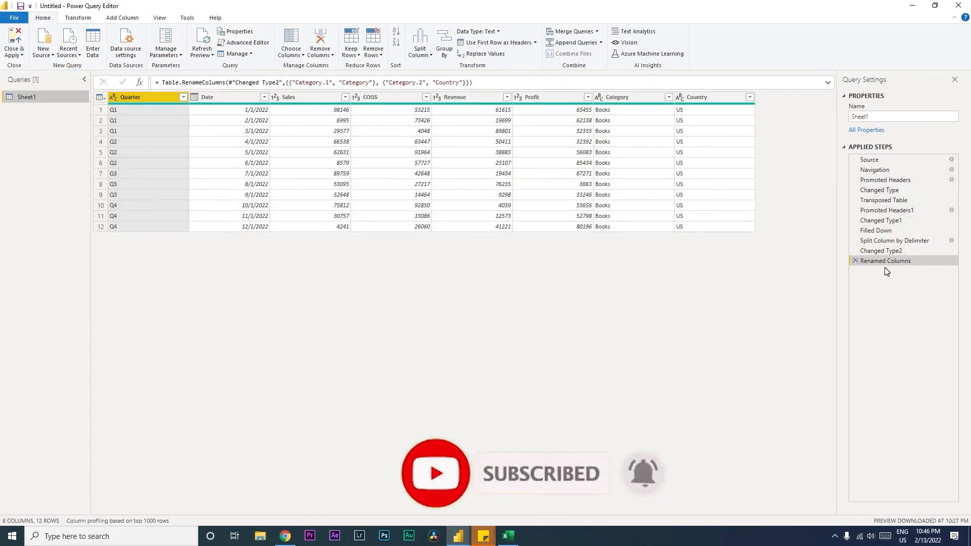
mouse_move(880, 190)
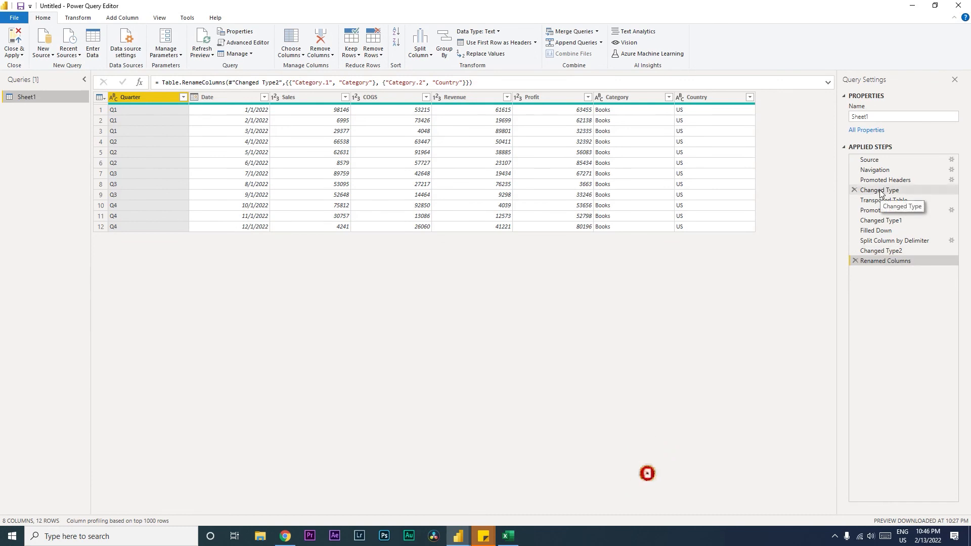
mouse_move(866, 162)
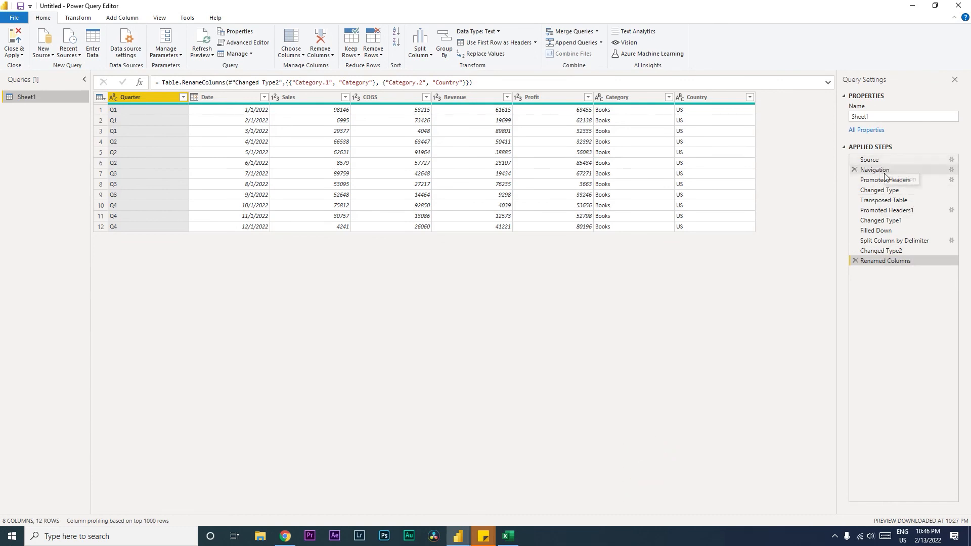
mouse_move(890, 190)
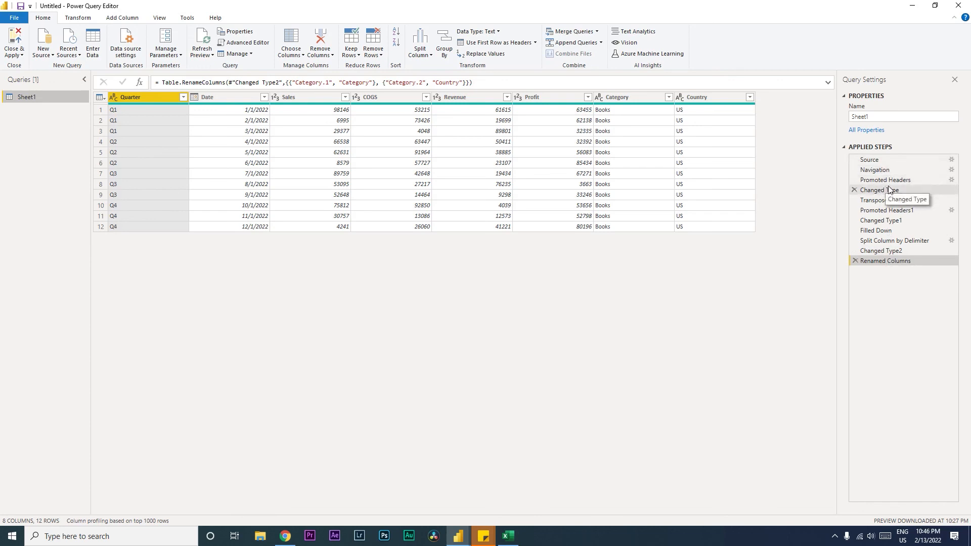
mouse_move(885, 201)
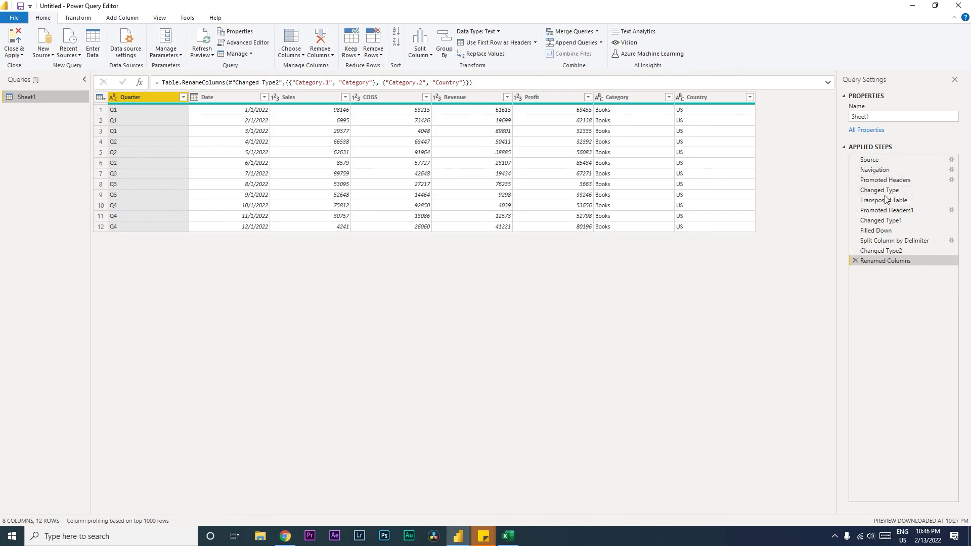
mouse_move(886, 262)
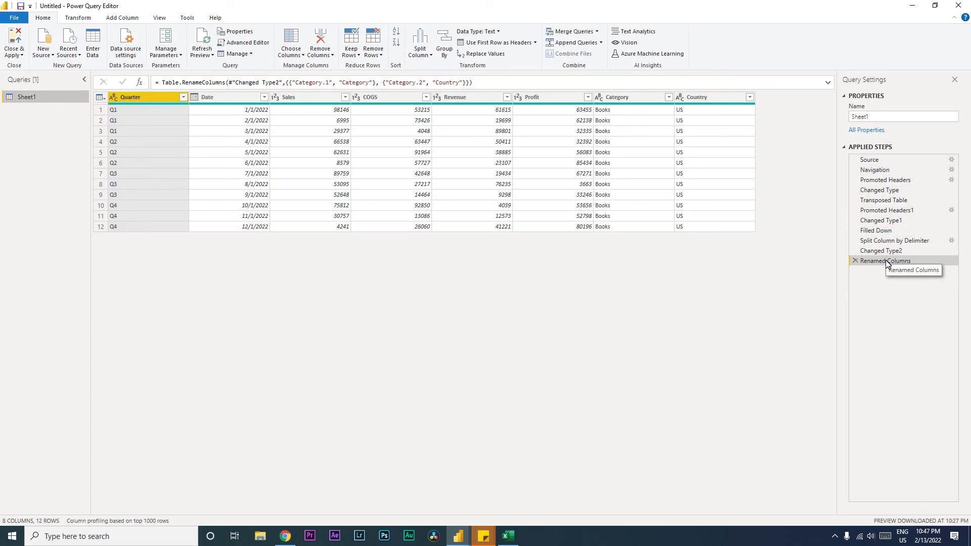